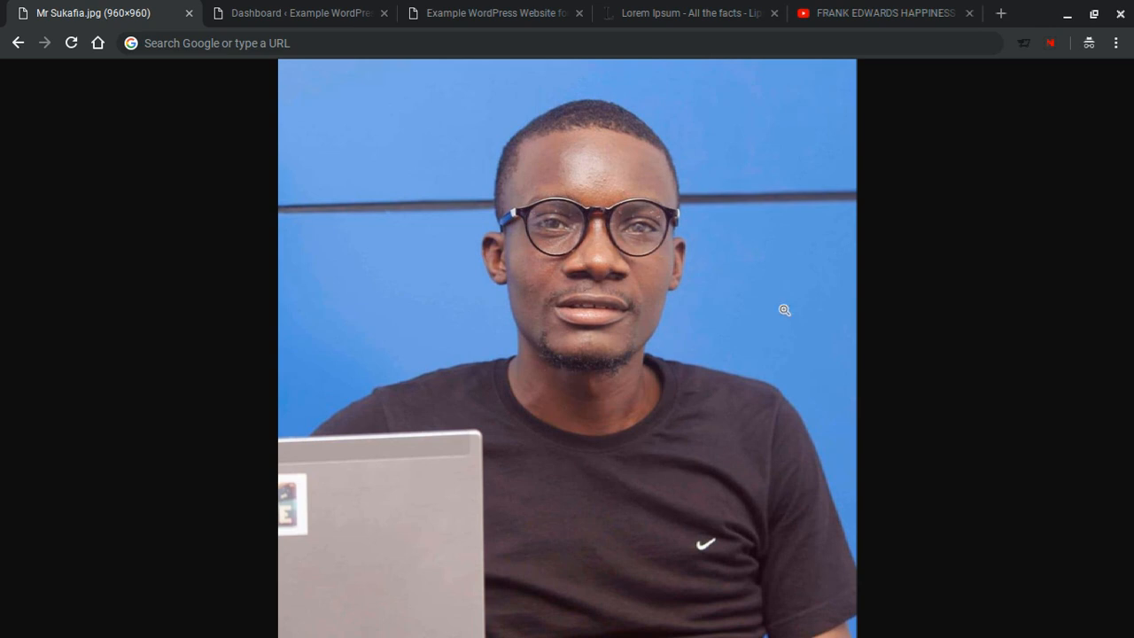
# - Create a new post from Posts > Add New and title it 'Franks Edwards - Happiness'
pyautogui.click(301, 12)
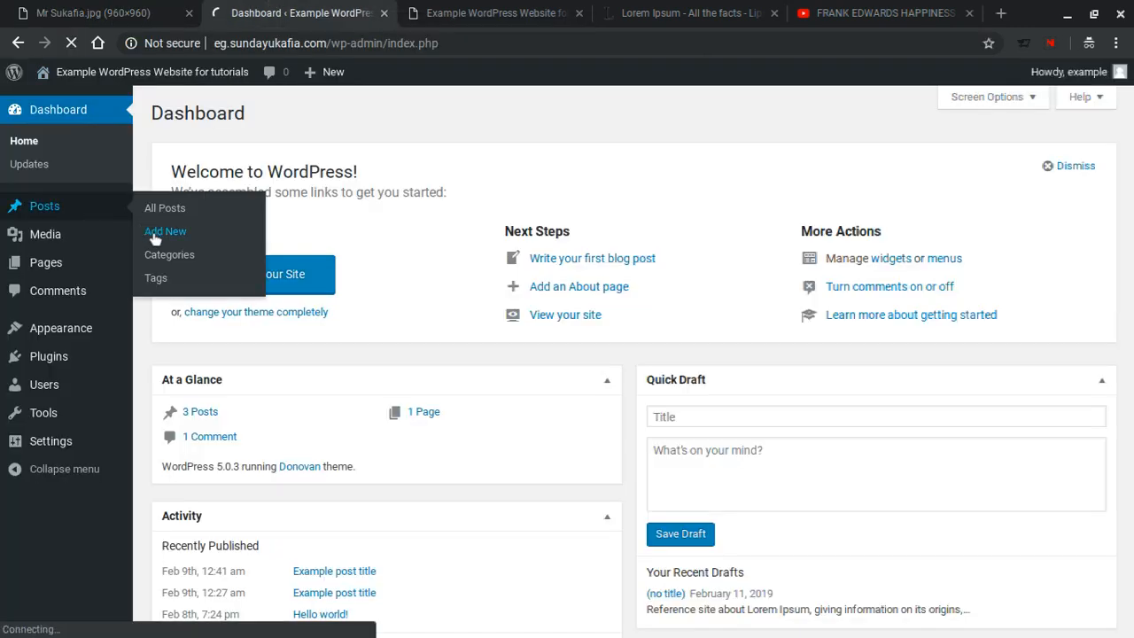
pyautogui.click(165, 231)
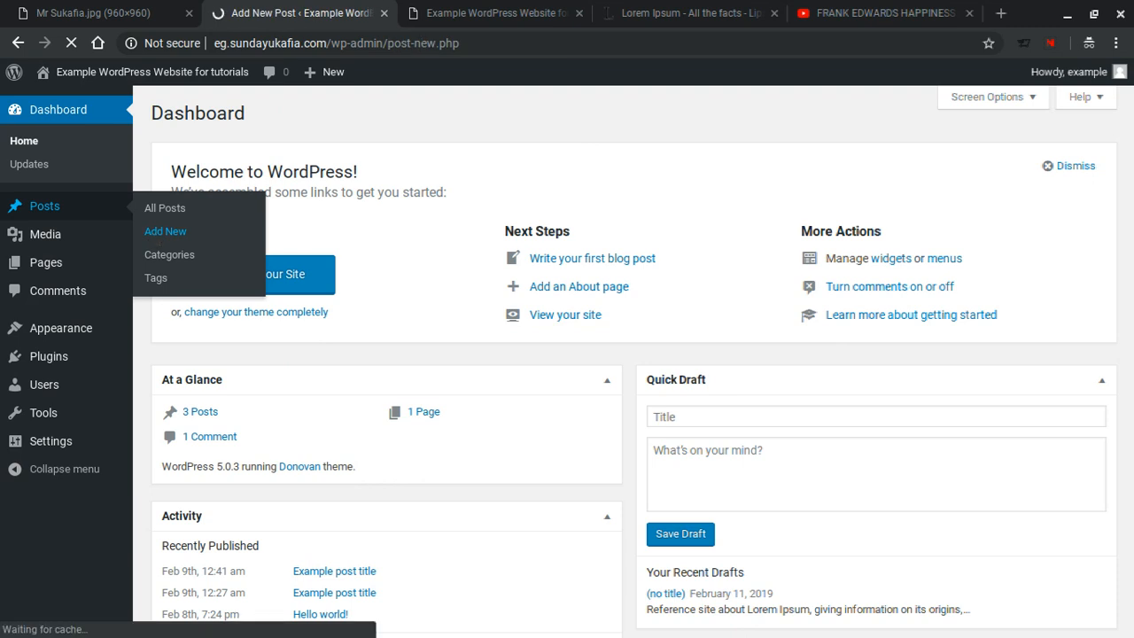
pyautogui.click(164, 231)
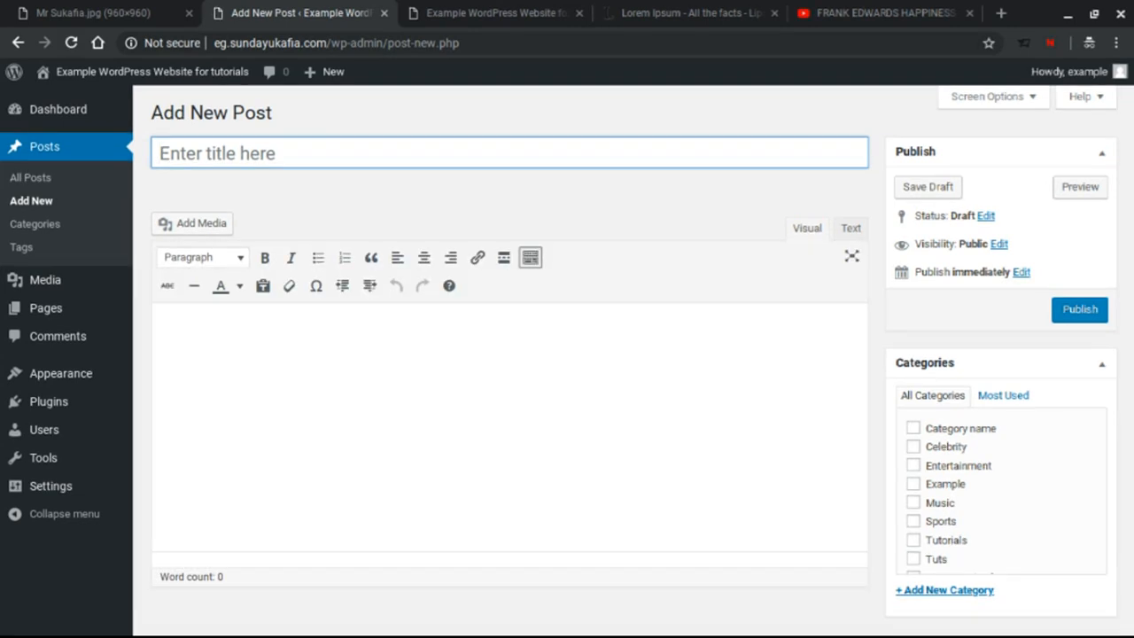
pyautogui.write('Franks Edw')
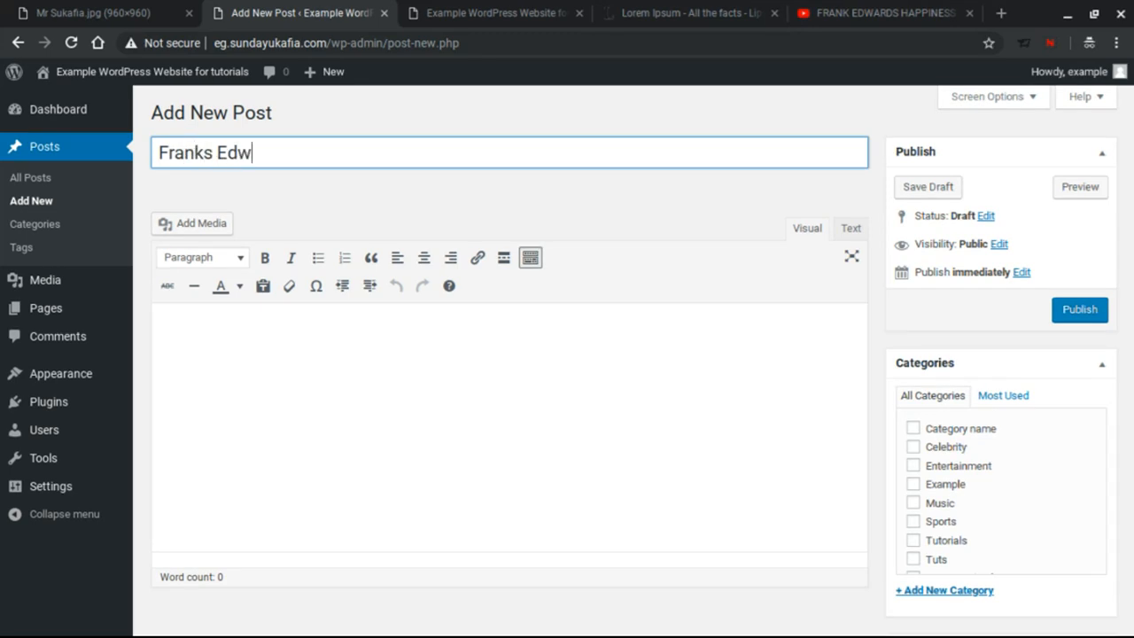
pyautogui.write('ards - H')
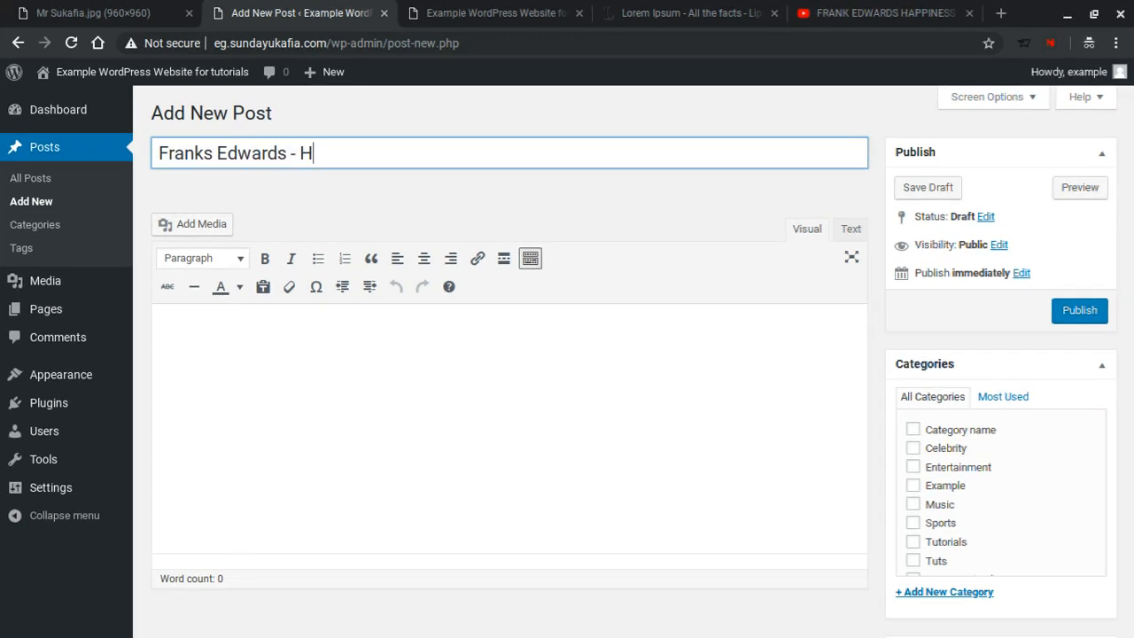
pyautogui.write('appiness')
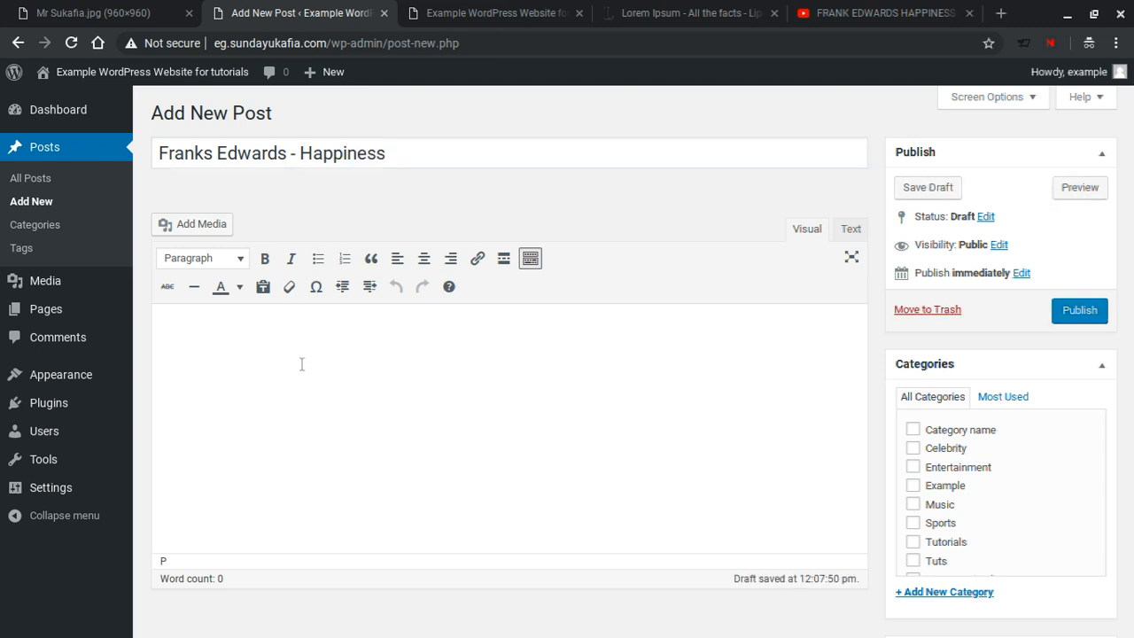
# - Copy the first lorem ipsum paragraph into the post body, then switch to the Happiness YouTube video
pyautogui.click(690, 13)
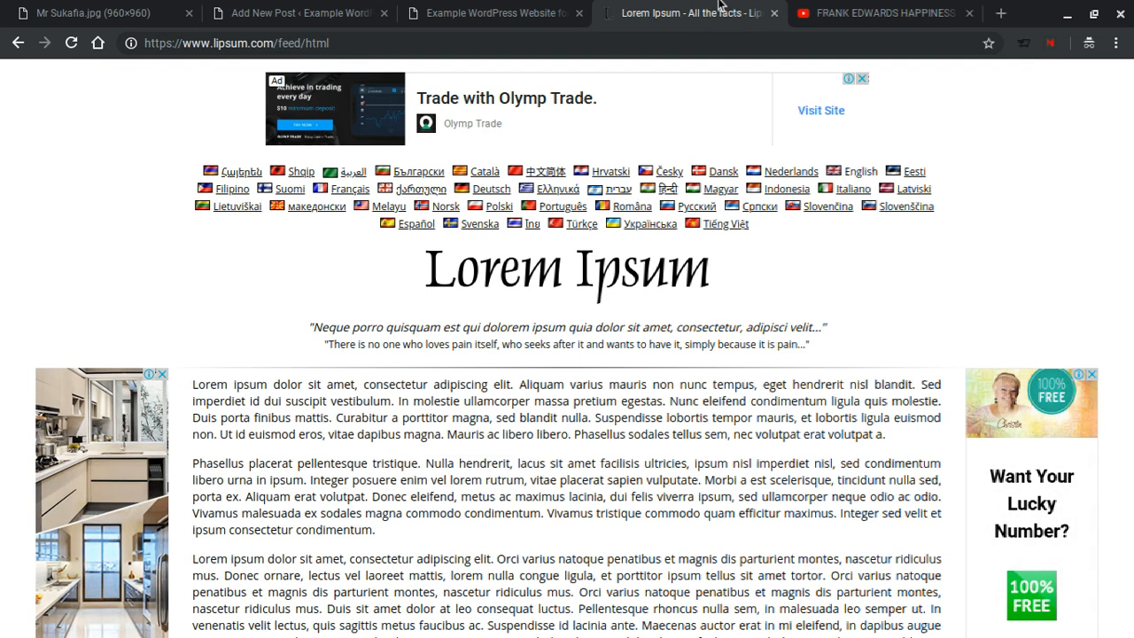
pyautogui.moveTo(192, 383); pyautogui.dragTo(884, 434)
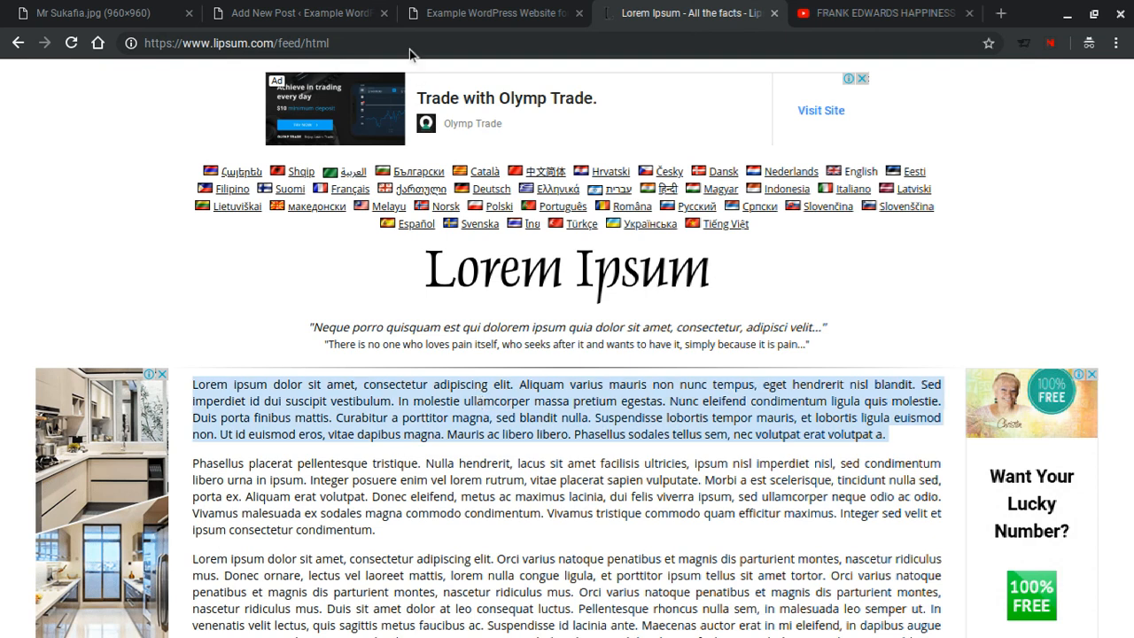
pyautogui.click(297, 12)
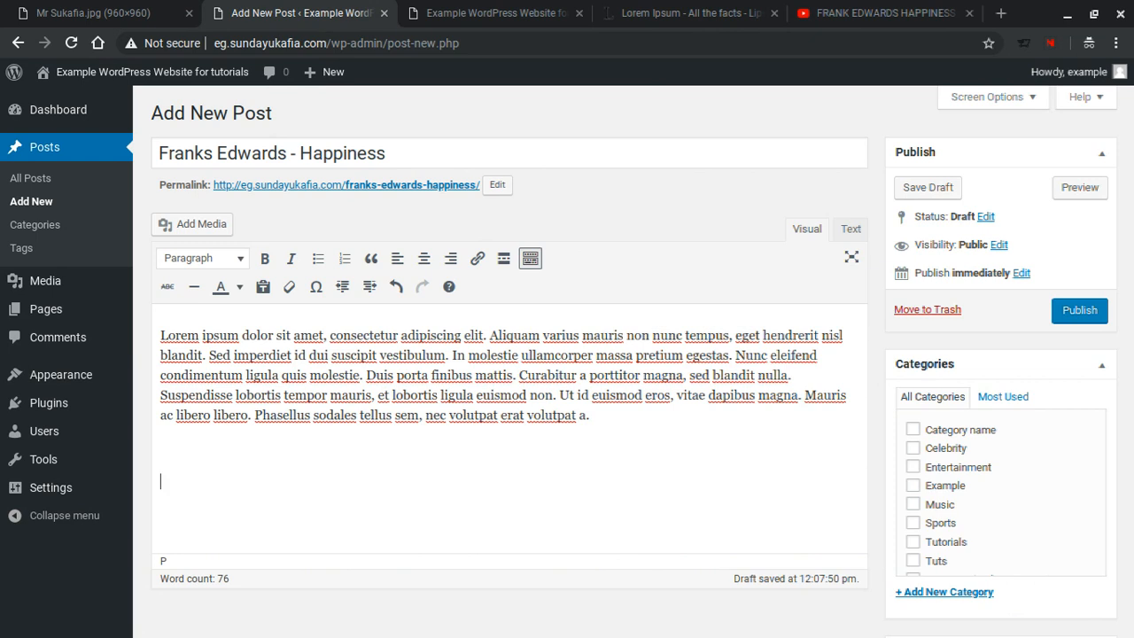
pyautogui.click(877, 12)
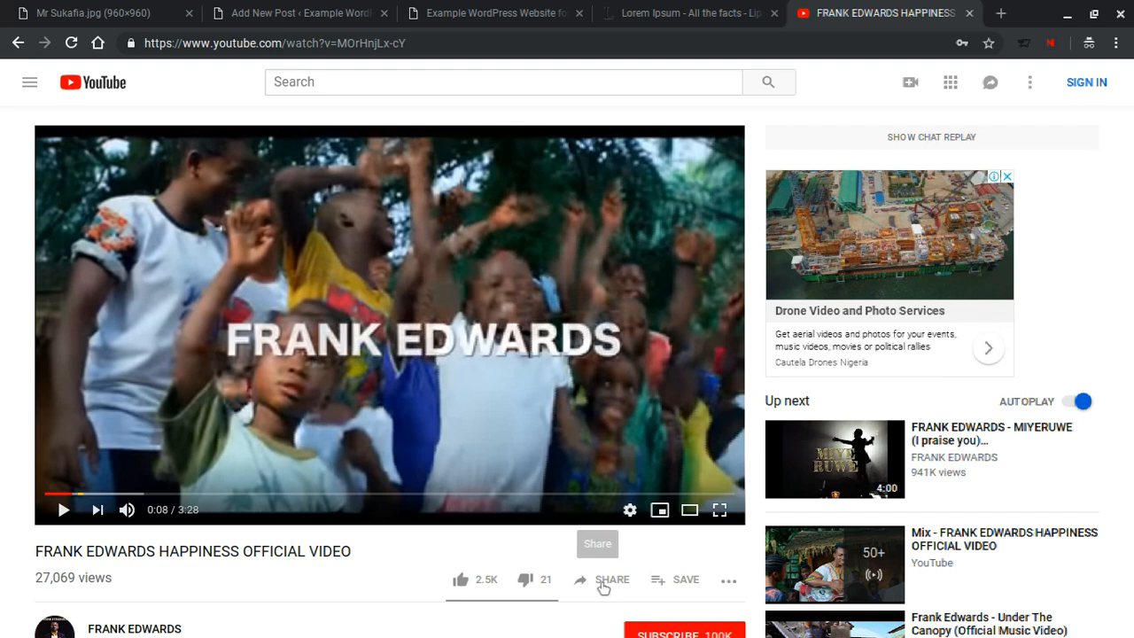
# - Copy the video's iframe embed code via Share > Embed and return to the draft
pyautogui.click(611, 580)
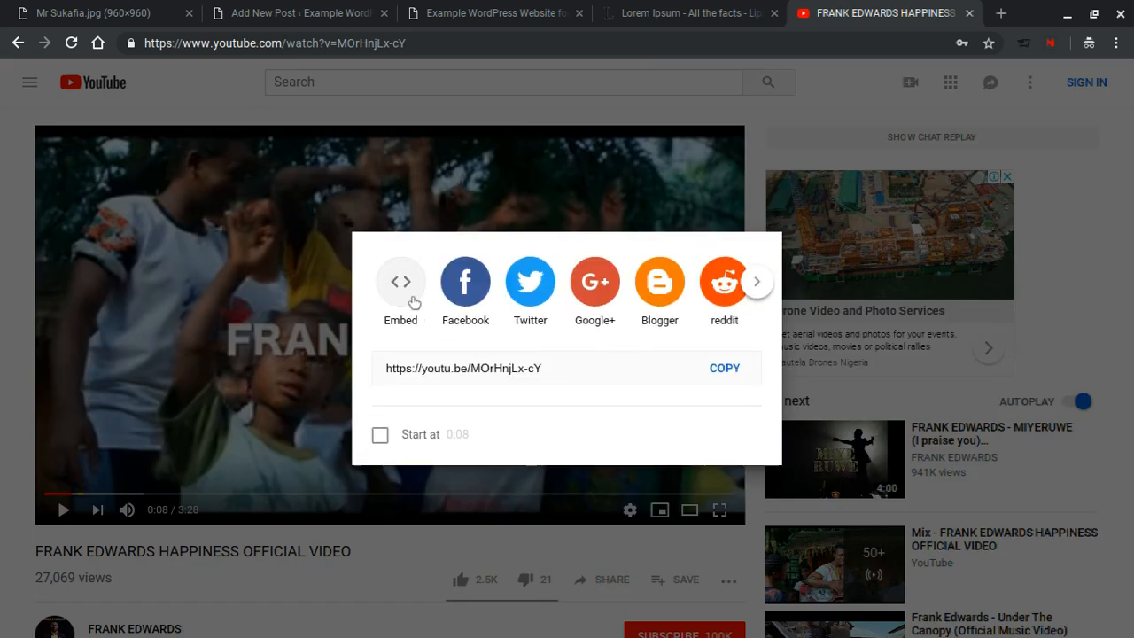
pyautogui.click(400, 281)
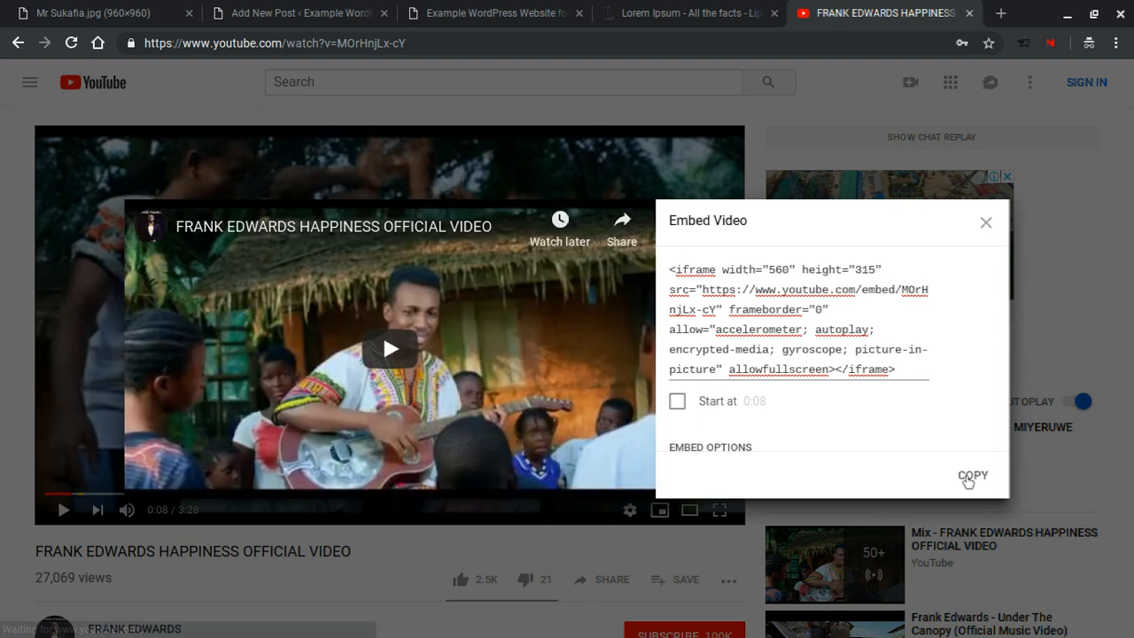
pyautogui.click(971, 475)
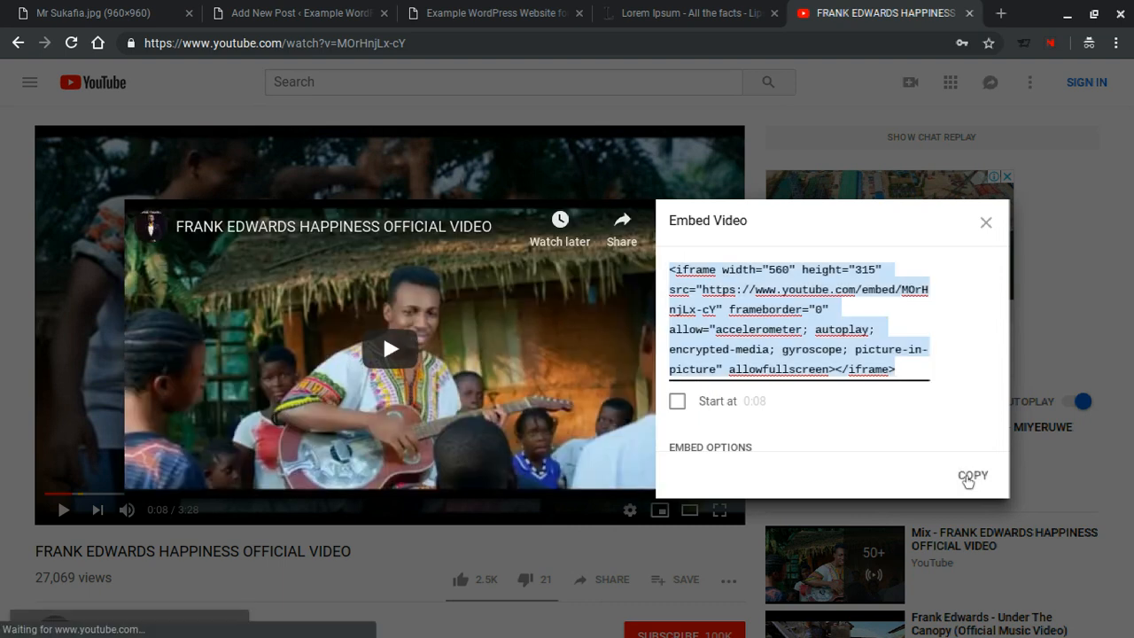
pyautogui.click(301, 13)
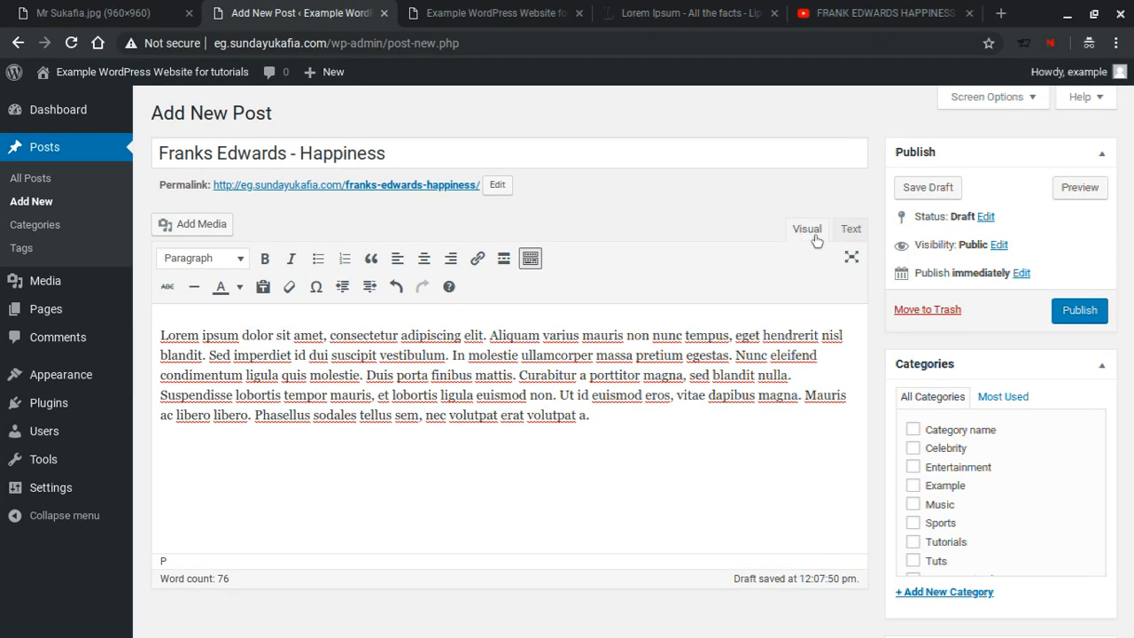
# - Paste the YouTube iframe embed code below the paragraph in the Text editor and preview the video
pyautogui.click(849, 228)
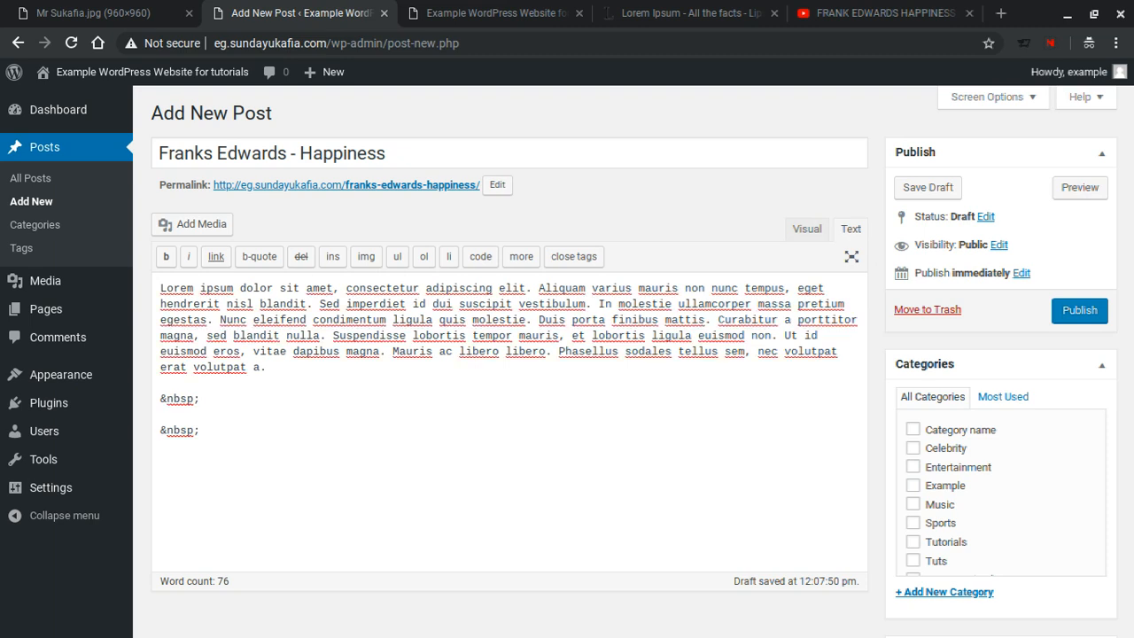
pyautogui.write('<iframe width="560" height="315" src="https://www.youtube.com/embed/MOrHnjLx-cY" frameborder="0" allow="accelerometer; autoplay; encrypted-media; gyroscope; picture-in-picture" allowfullscreen></iframe>')
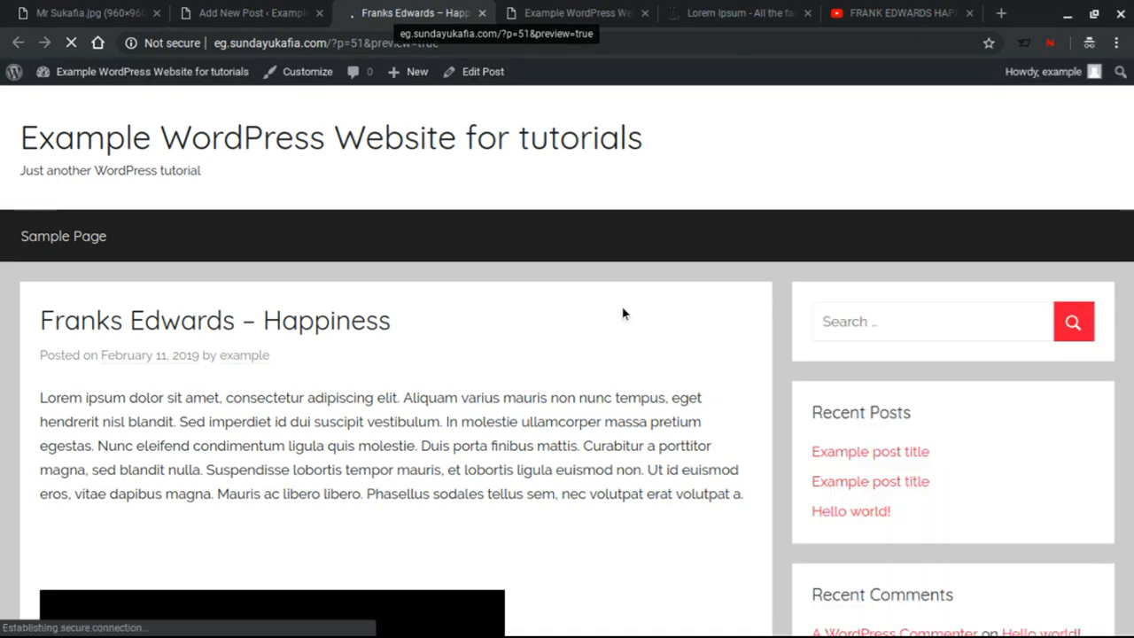
pyautogui.scroll(-3)
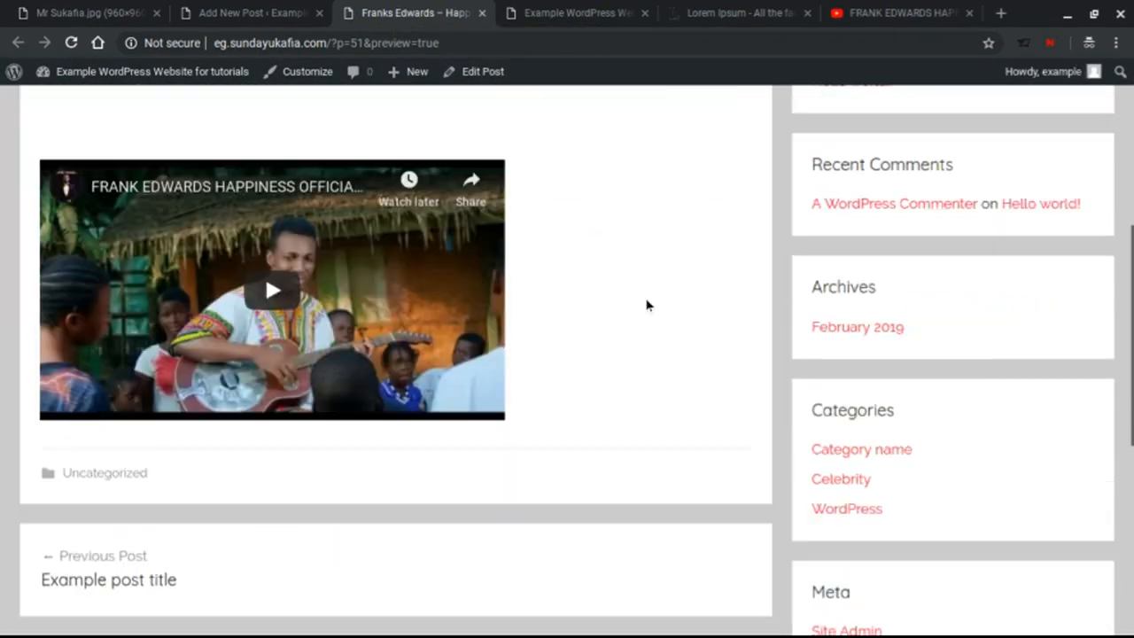
pyautogui.click(251, 13)
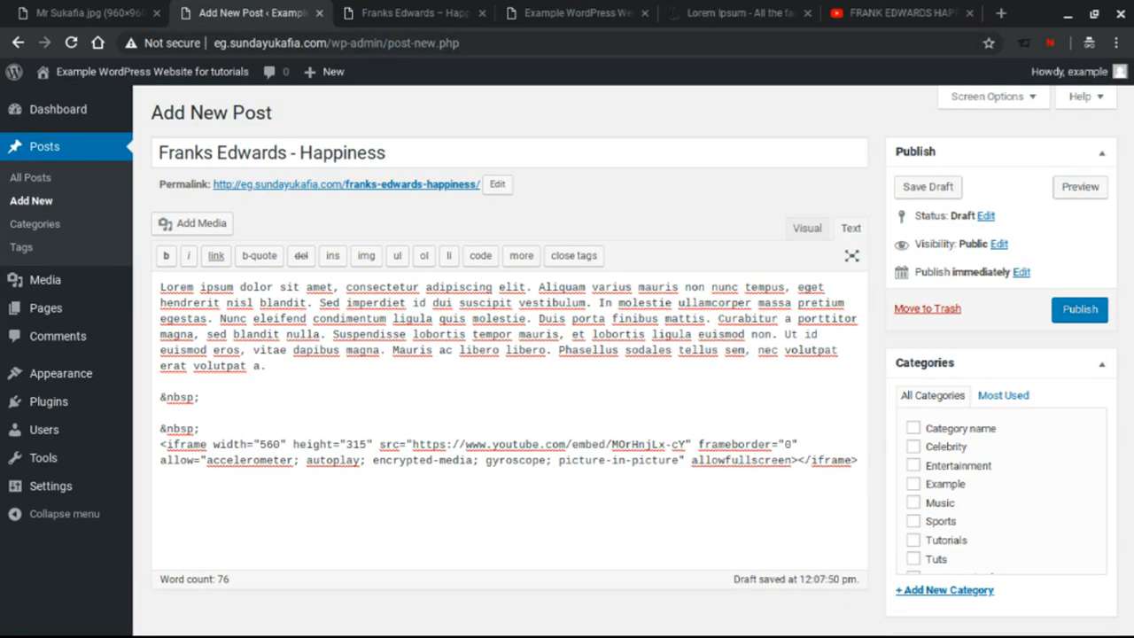
# - Upload Frank-Edwards-Happiness.mp3 from the Frank Edwards folder through Add Media
pyautogui.click(192, 222)
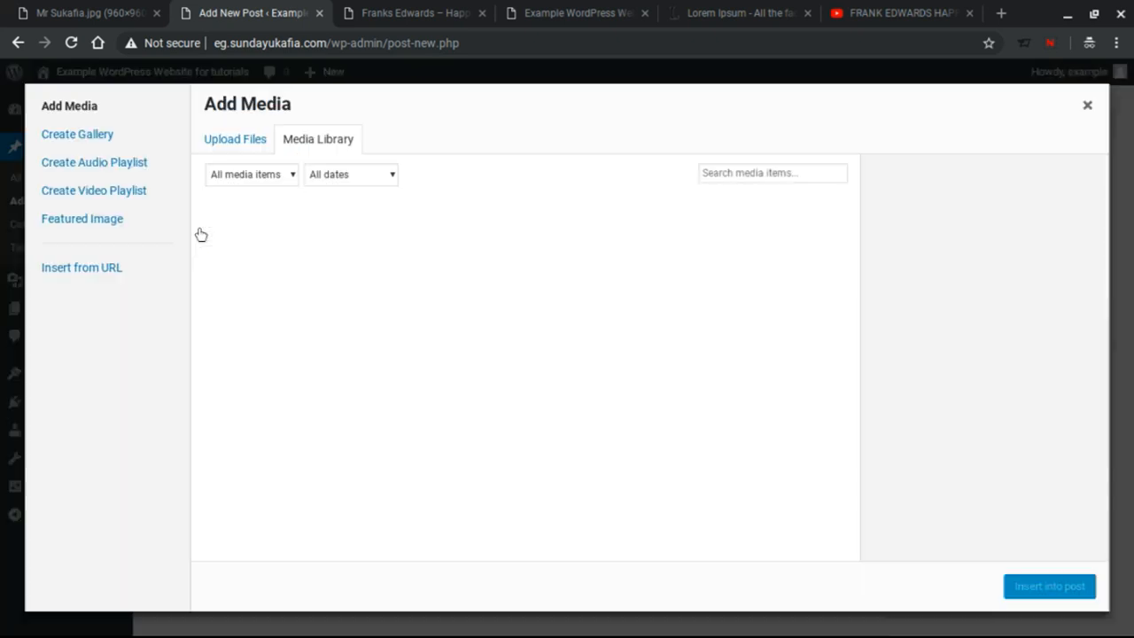
pyautogui.click(234, 139)
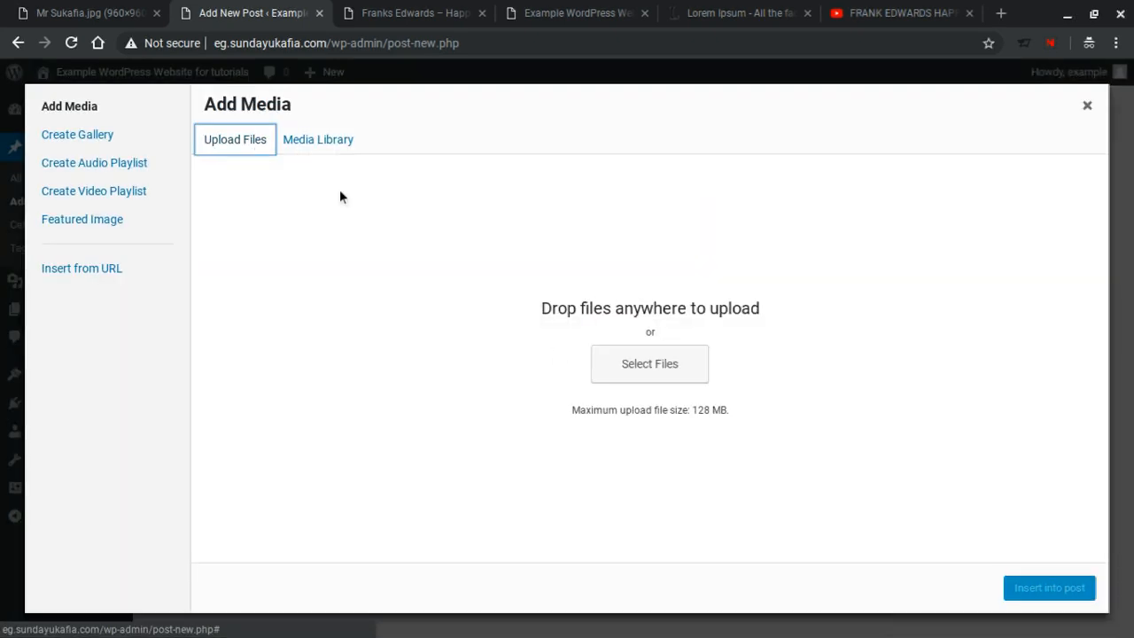
pyautogui.click(649, 363)
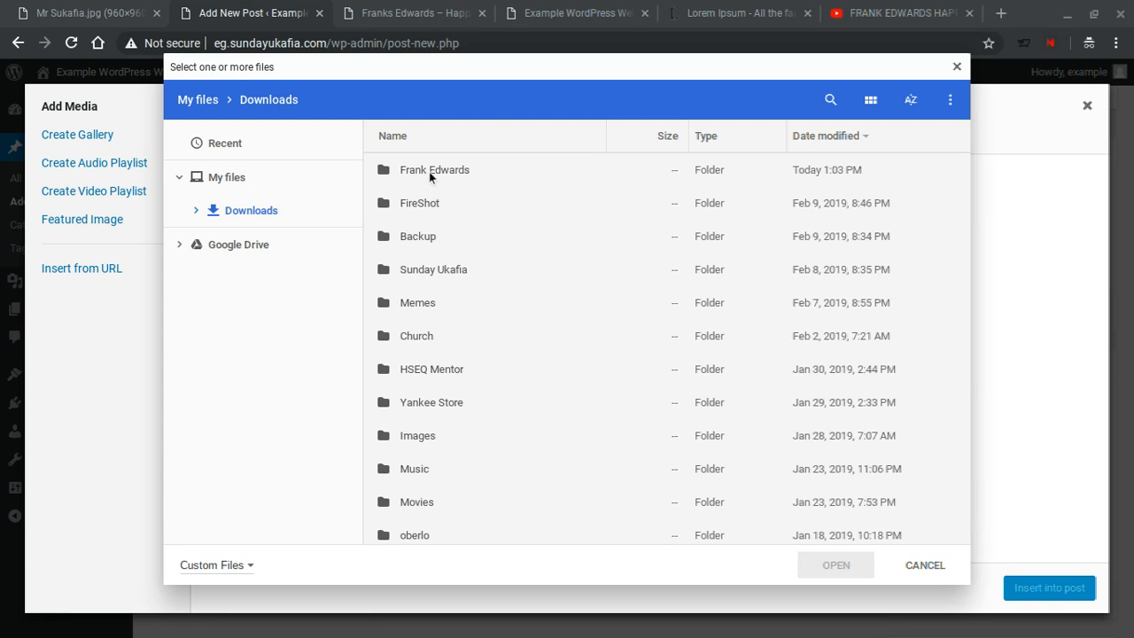
pyautogui.doubleClick(433, 170)
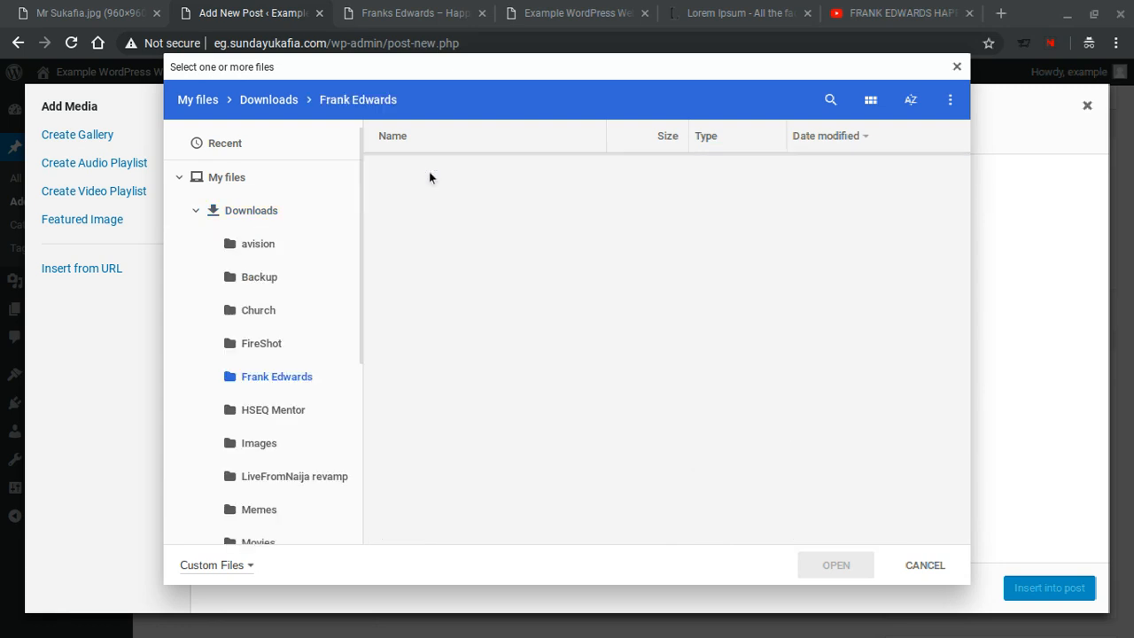
pyautogui.click(474, 169)
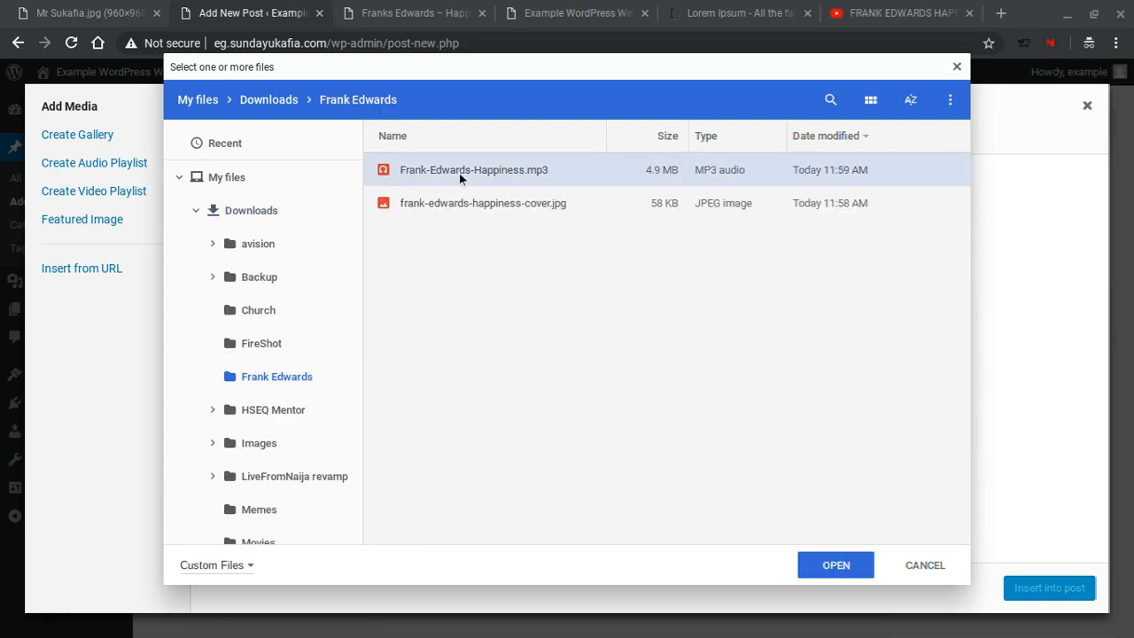
pyautogui.click(835, 564)
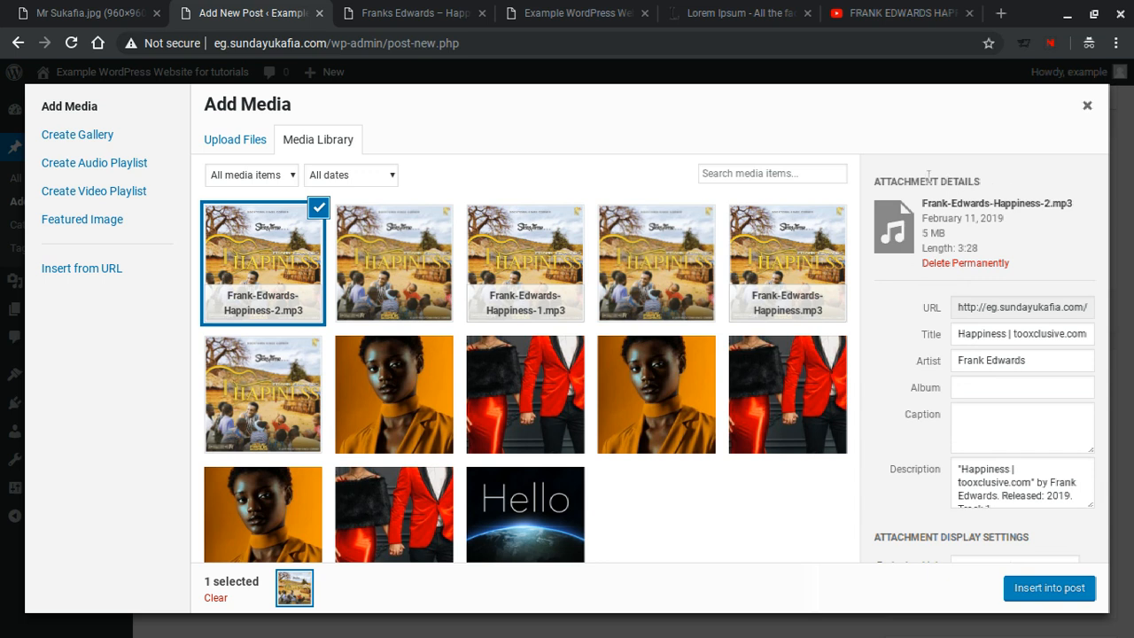
pyautogui.moveTo(962, 189)
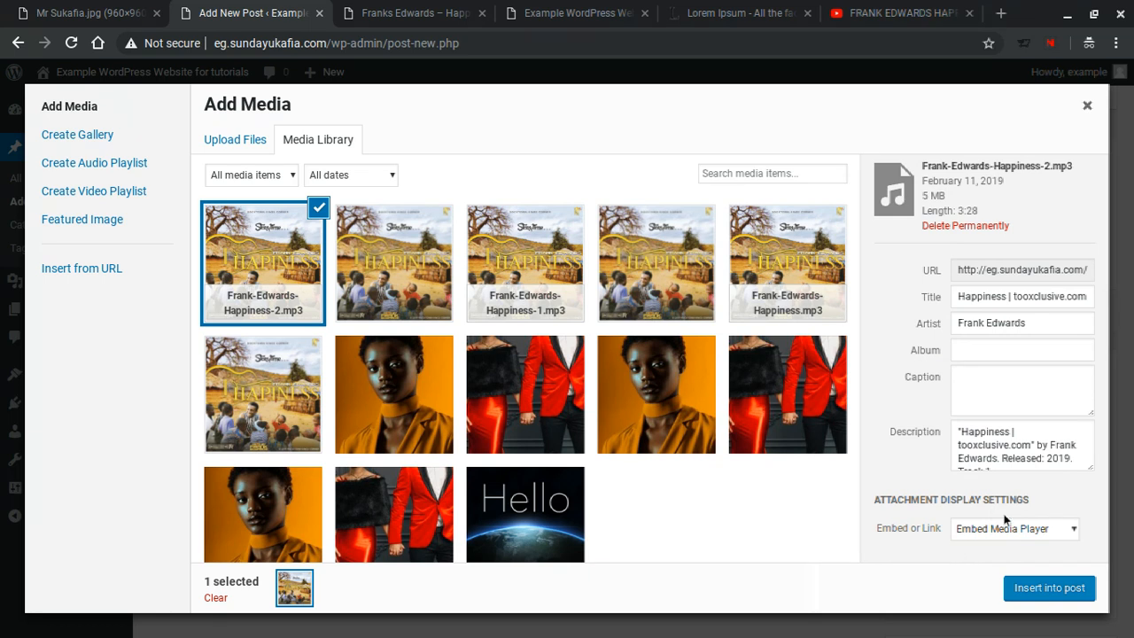
# - Insert the uploaded mp3 into the post as an embedded media player
pyautogui.click(1013, 527)
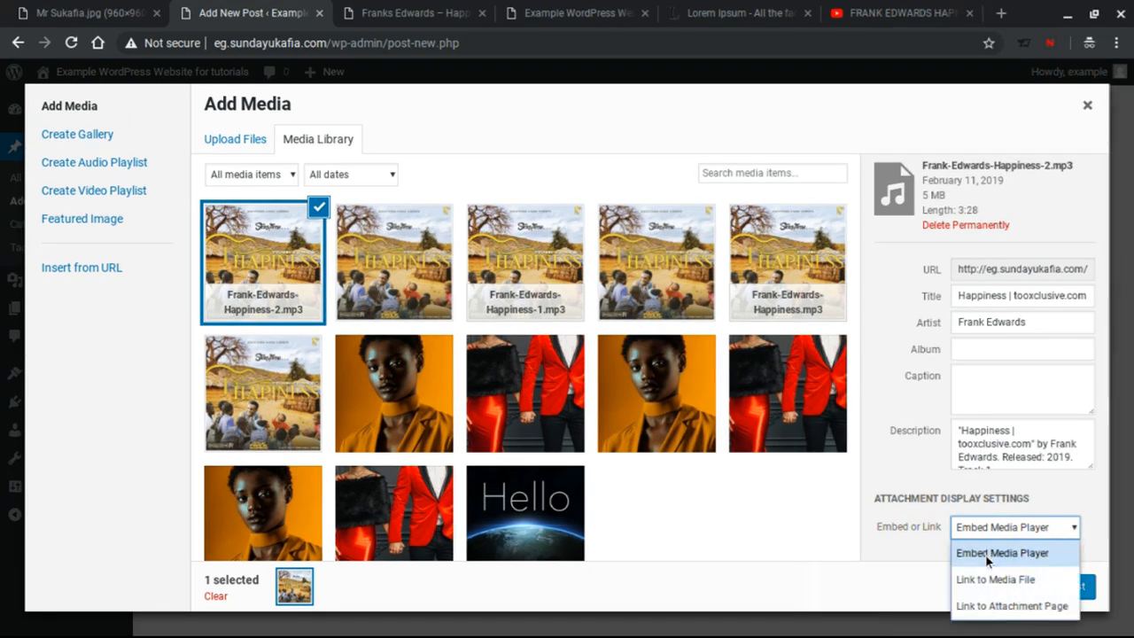
pyautogui.click(1000, 552)
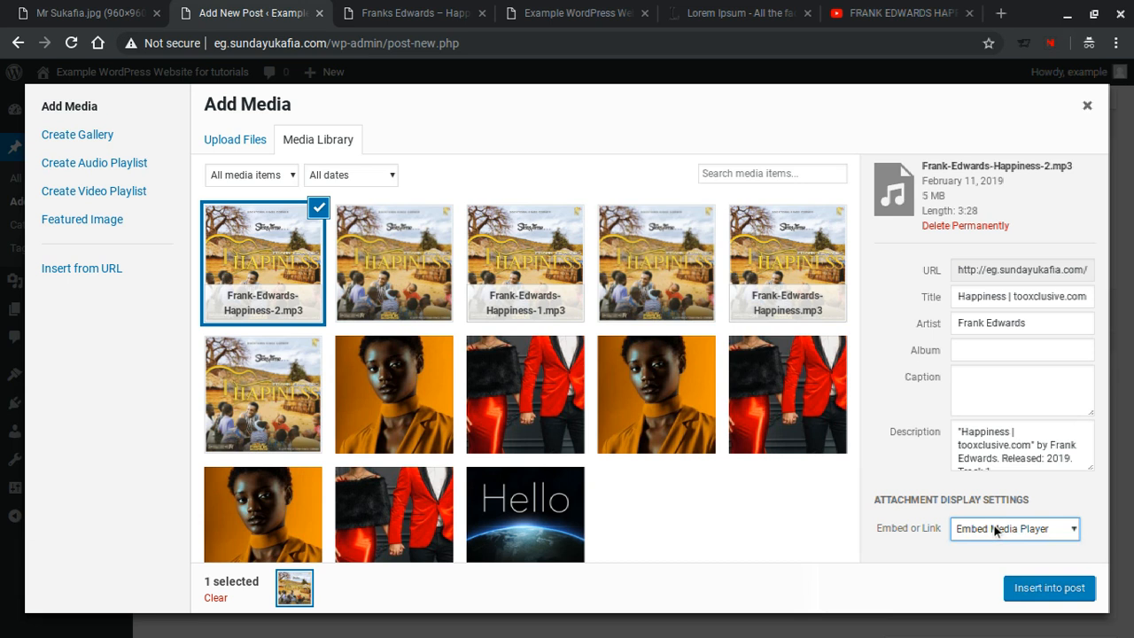
pyautogui.click(1049, 587)
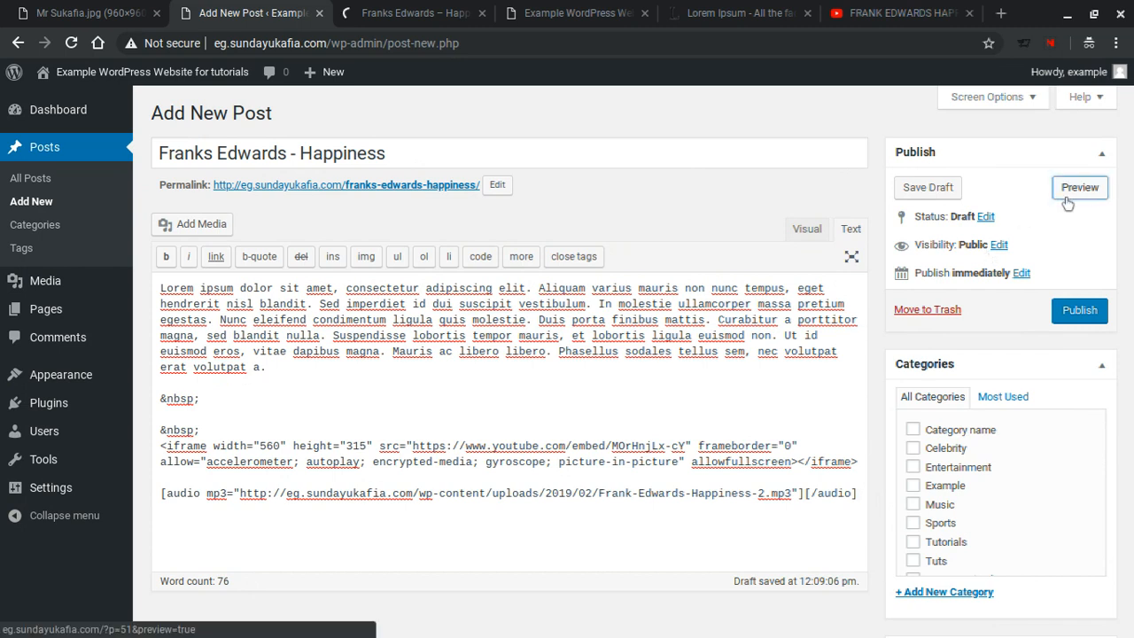
pyautogui.click(1079, 187)
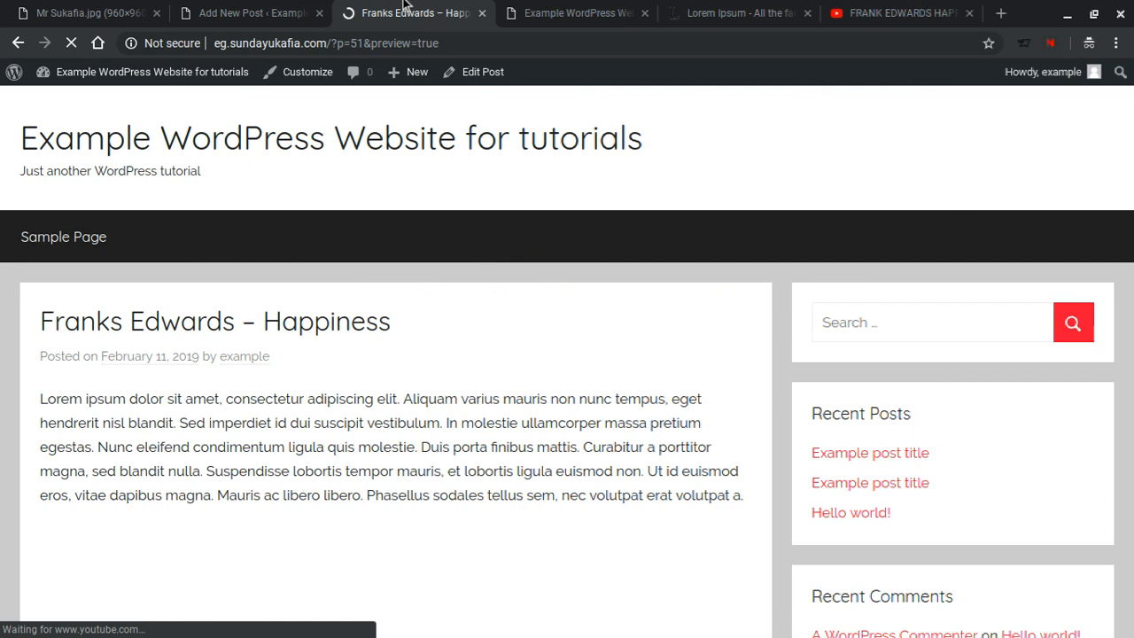
pyautogui.scroll(-3)
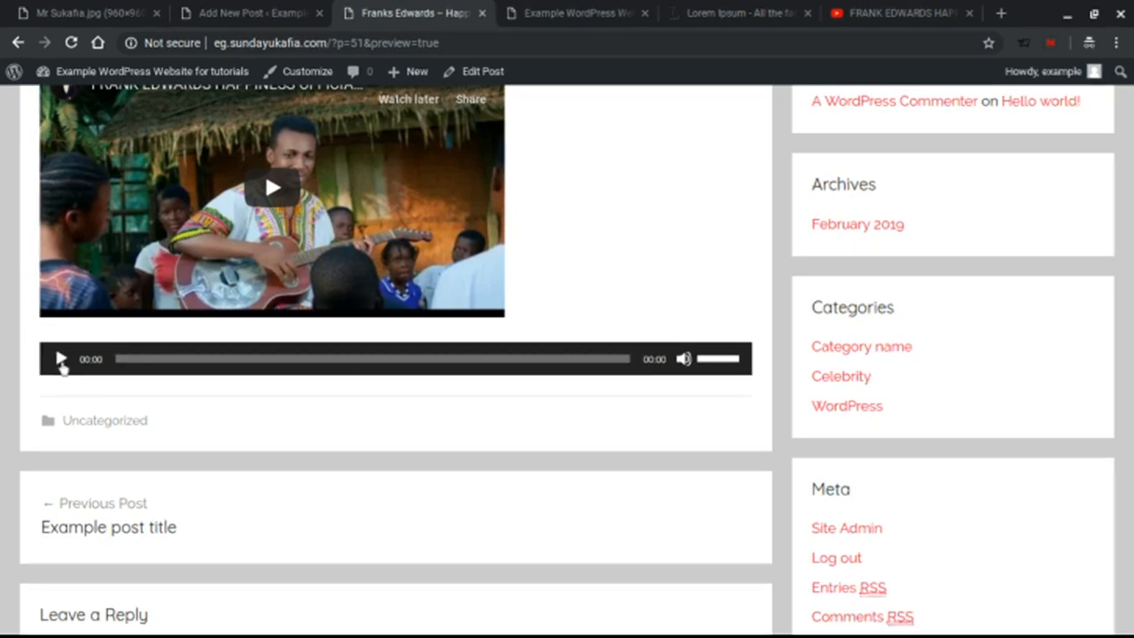
pyautogui.click(251, 12)
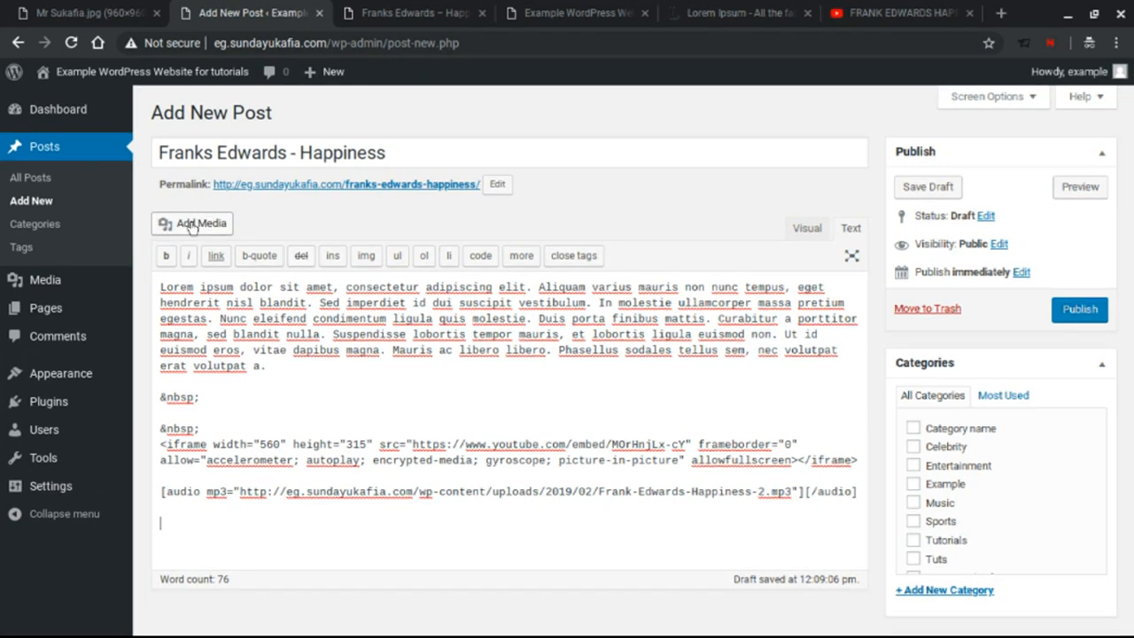
# - Insert Frank-Edwards-Happiness-2.mp3 again as a 'Link to Media File' below the player
pyautogui.click(202, 222)
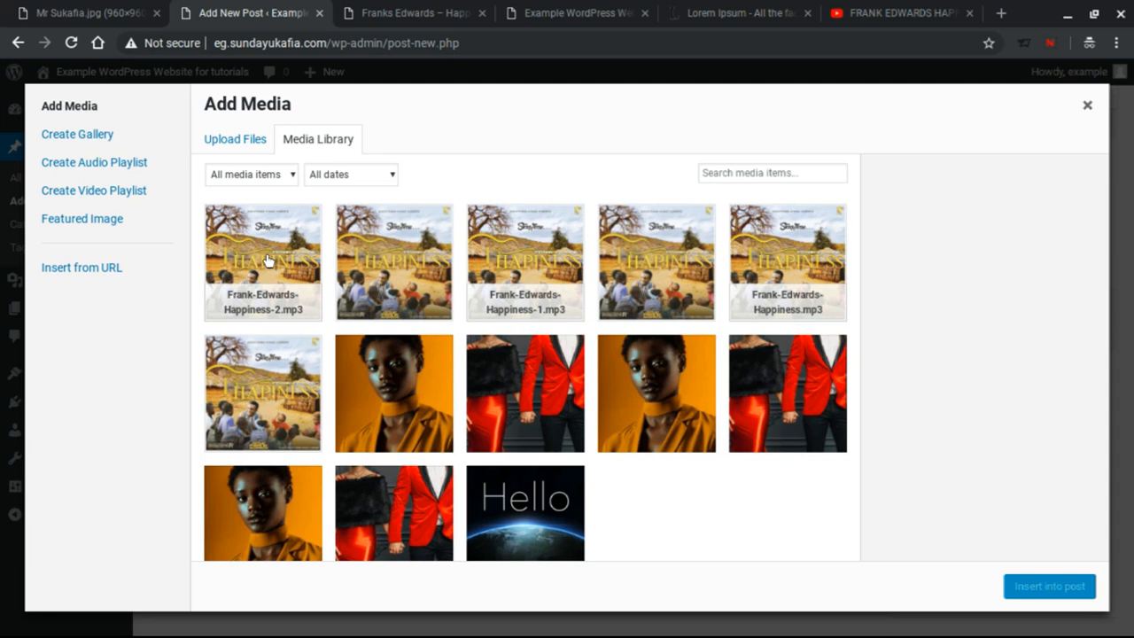
pyautogui.click(263, 262)
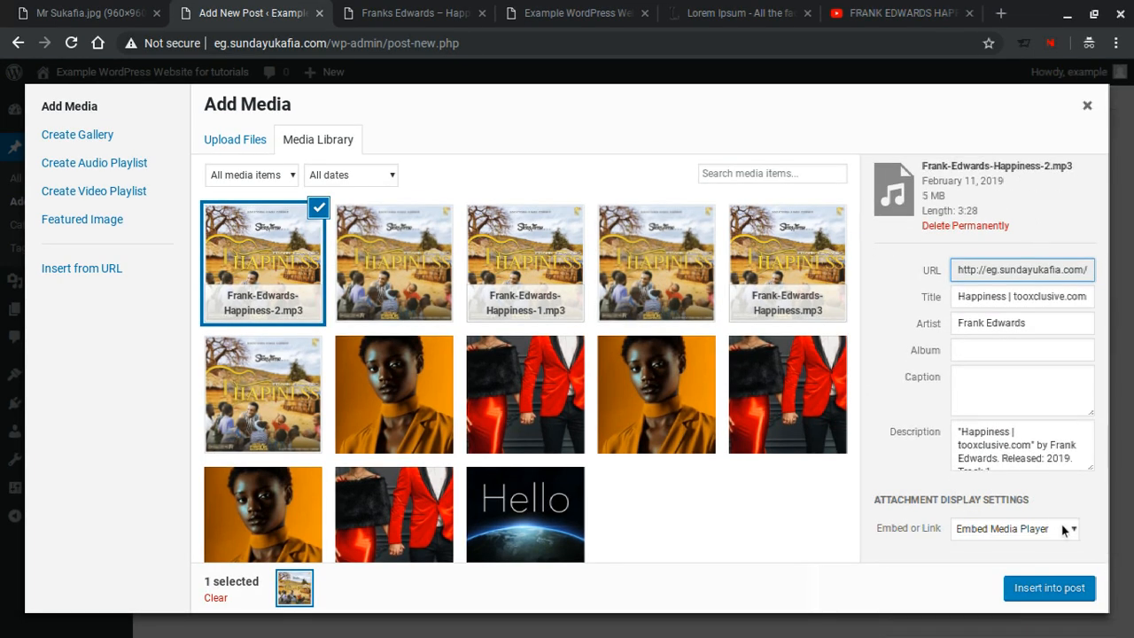
pyautogui.click(1014, 528)
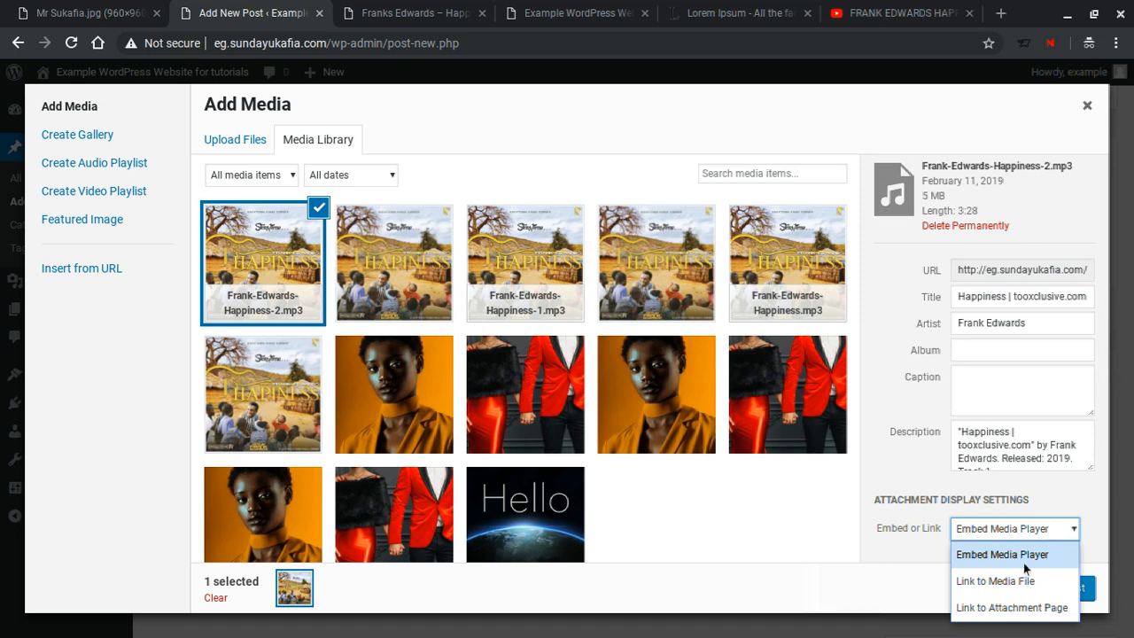
pyautogui.click(993, 580)
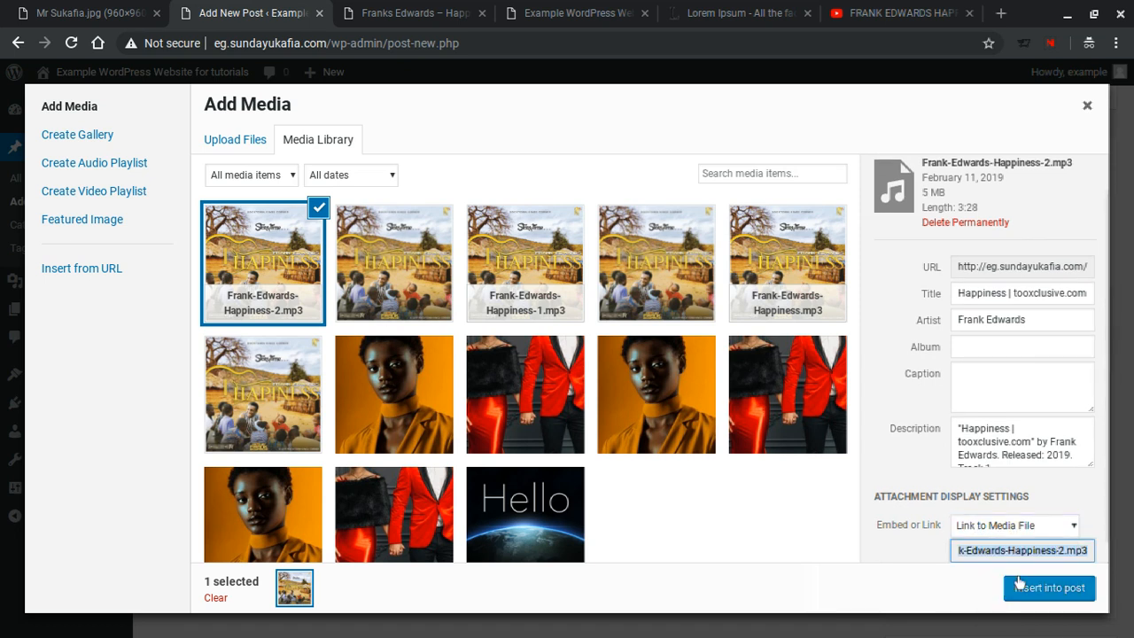
pyautogui.click(1048, 588)
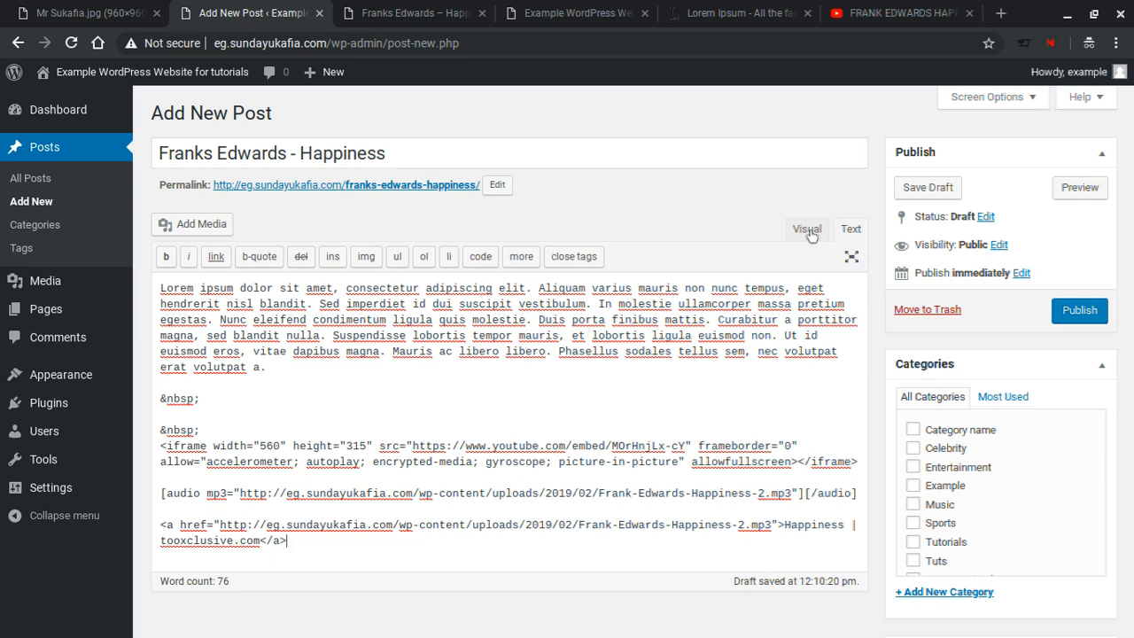
# - Rewrite the link text as 'Dwonload: Frank Edwards Happiness (mp3)' in Visual view and bold it
pyautogui.click(805, 228)
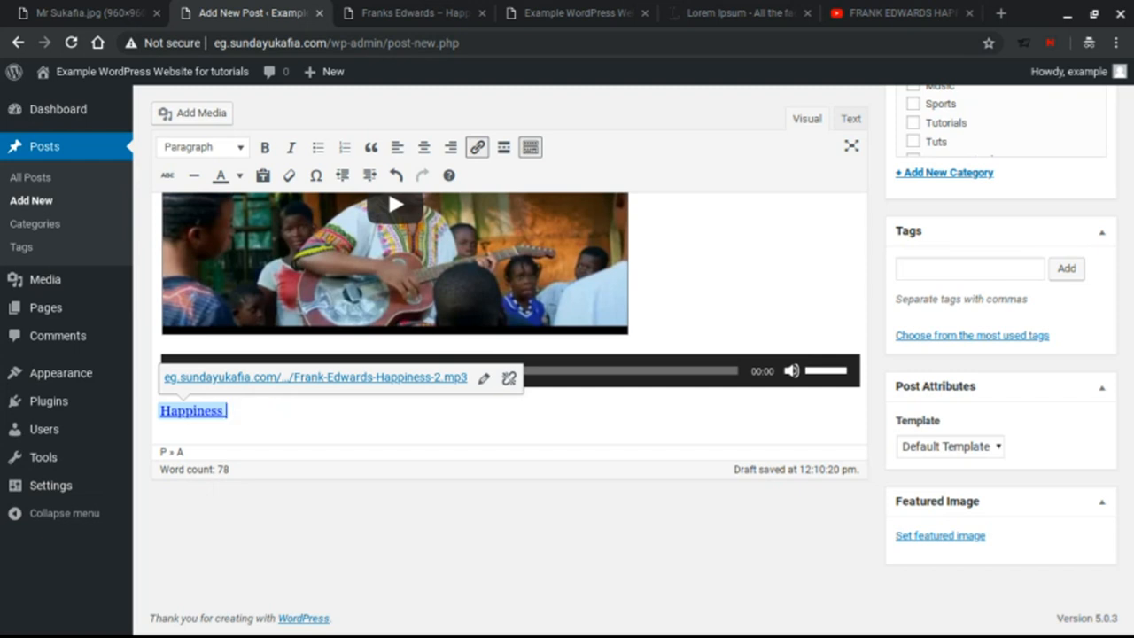
pyautogui.write('-')
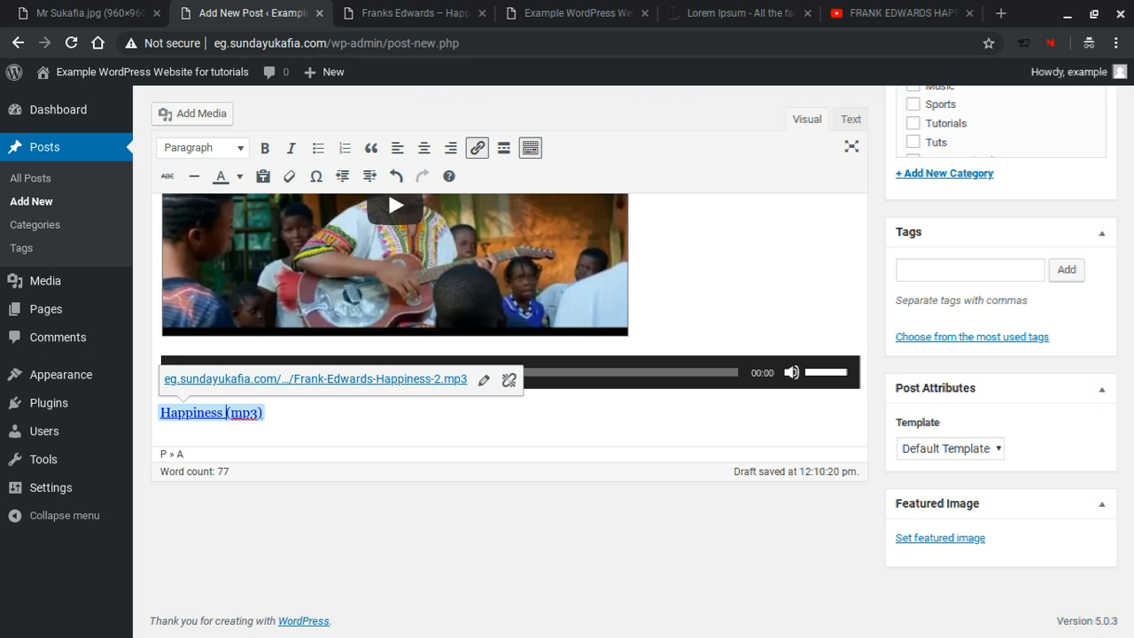
pyautogui.write('Dwonload: Frank E')
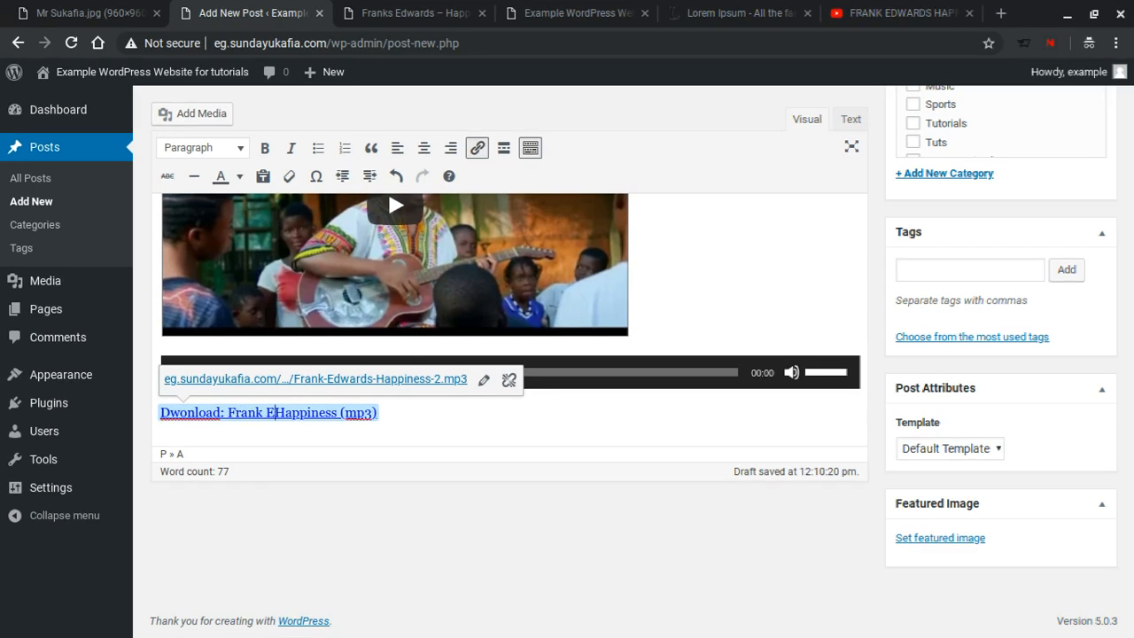
pyautogui.write('dwards')
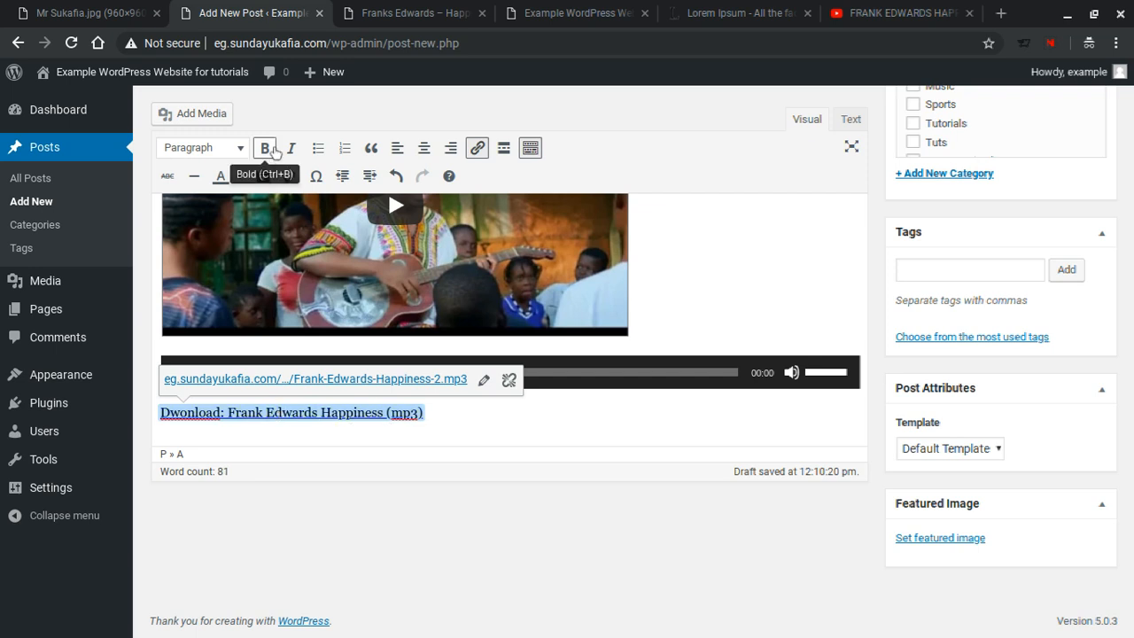
pyautogui.click(264, 147)
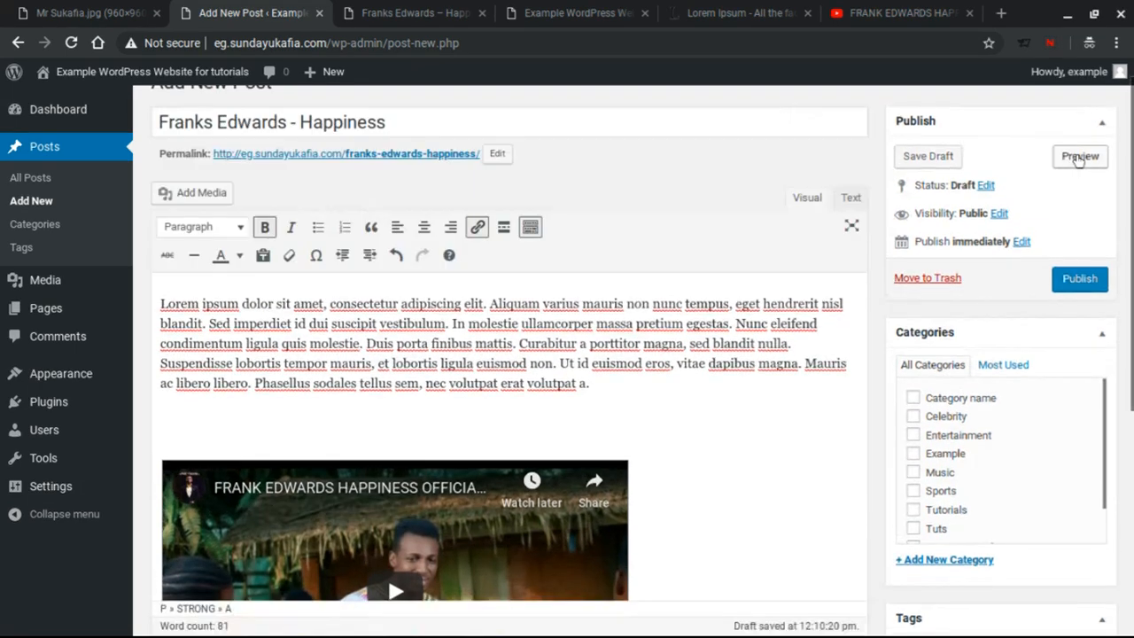
pyautogui.click(1079, 156)
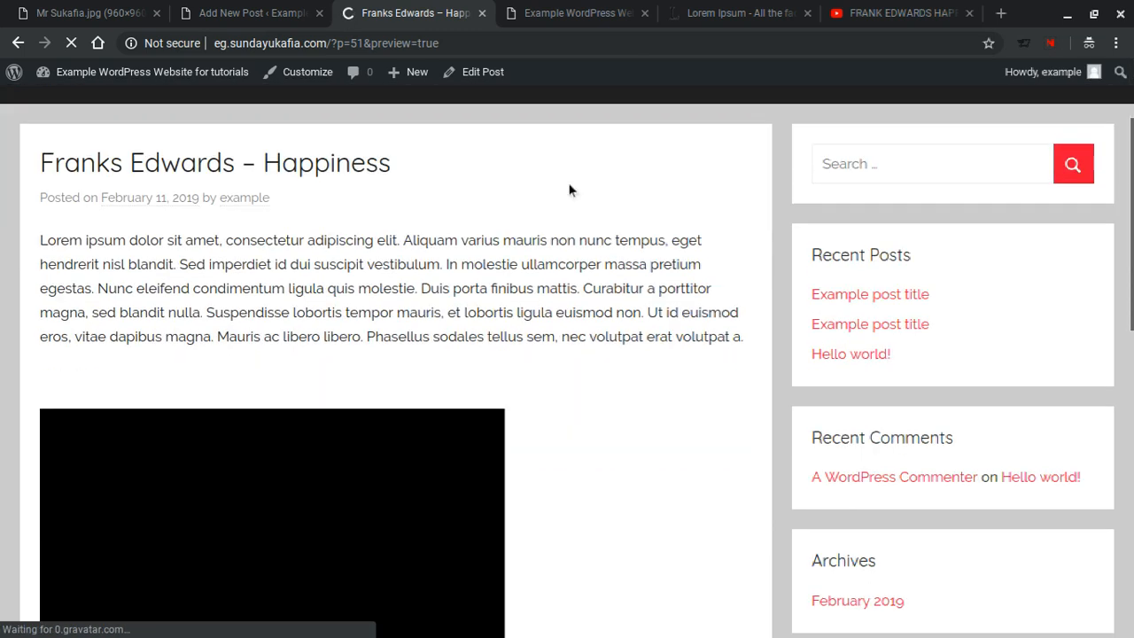
pyautogui.scroll(-3)
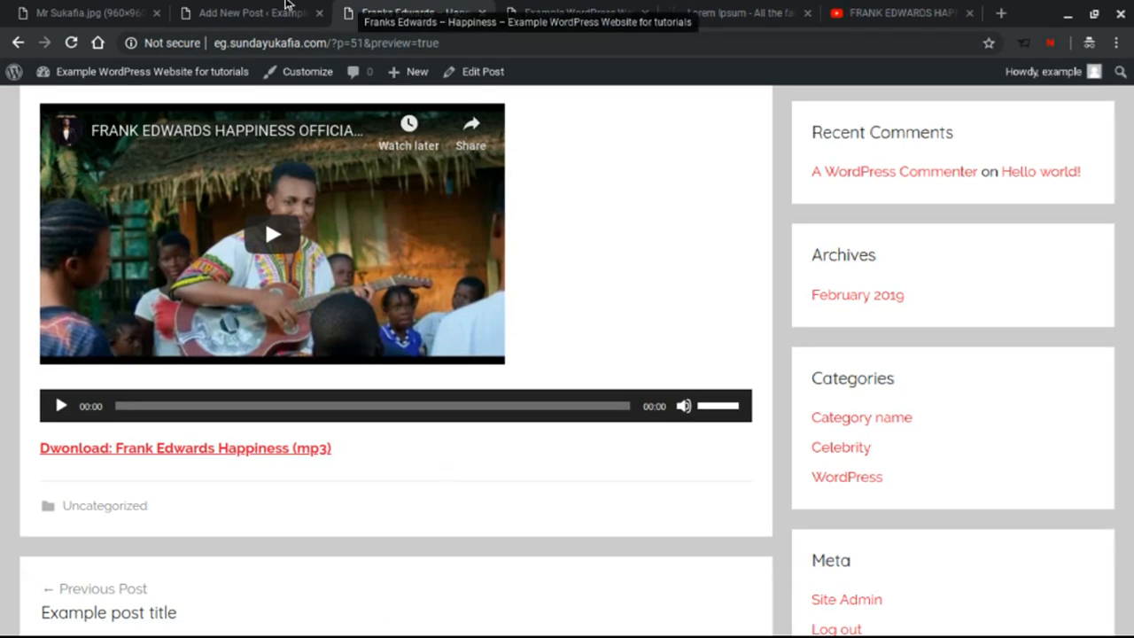
pyautogui.click(250, 12)
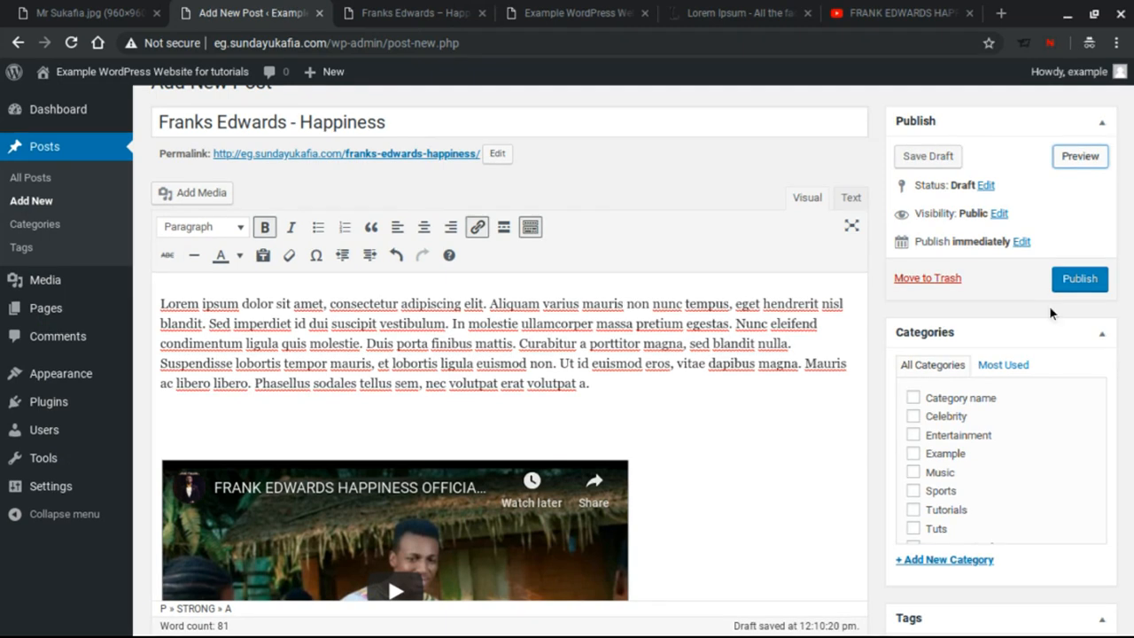
pyautogui.scroll(-3)
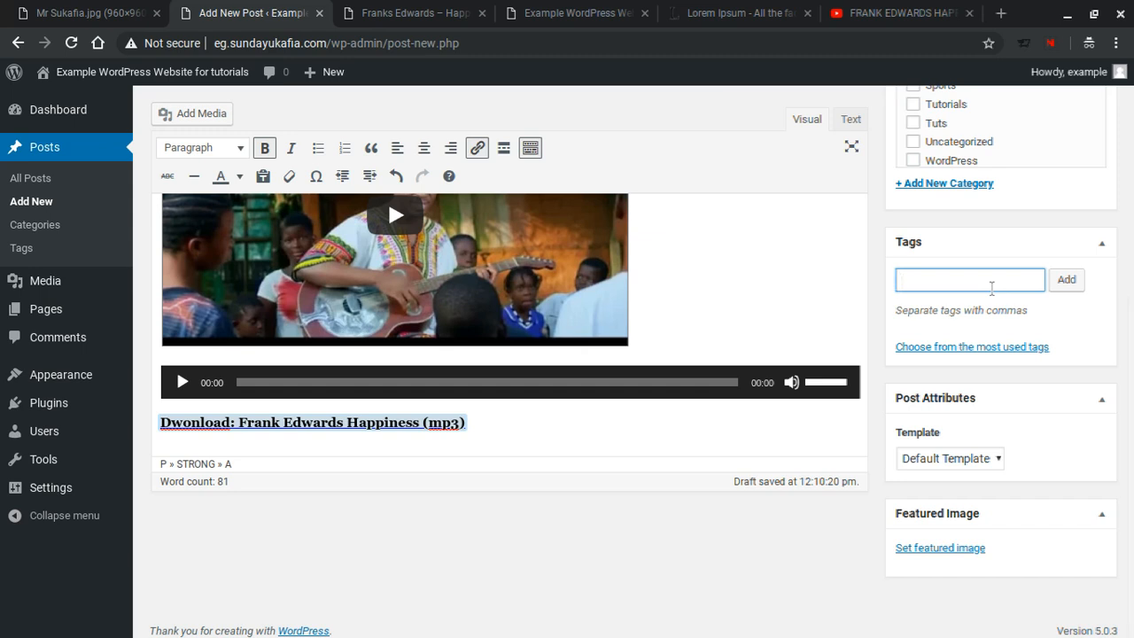
pyautogui.write('Frank Edwards,')
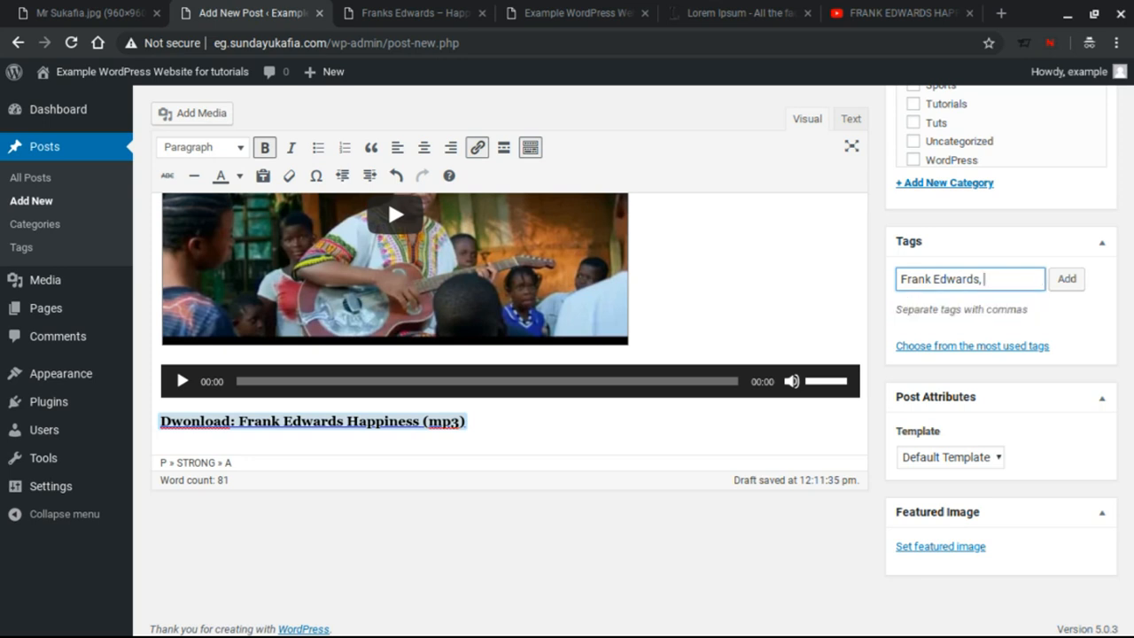
pyautogui.write('Edwards')
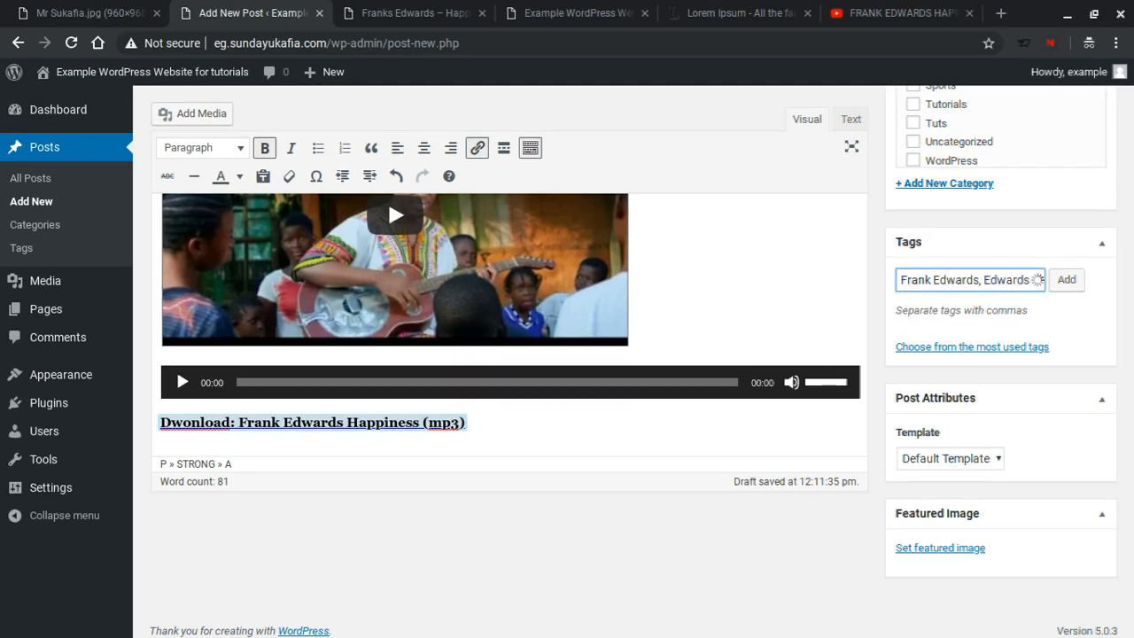
pyautogui.write('Frank Edwards')
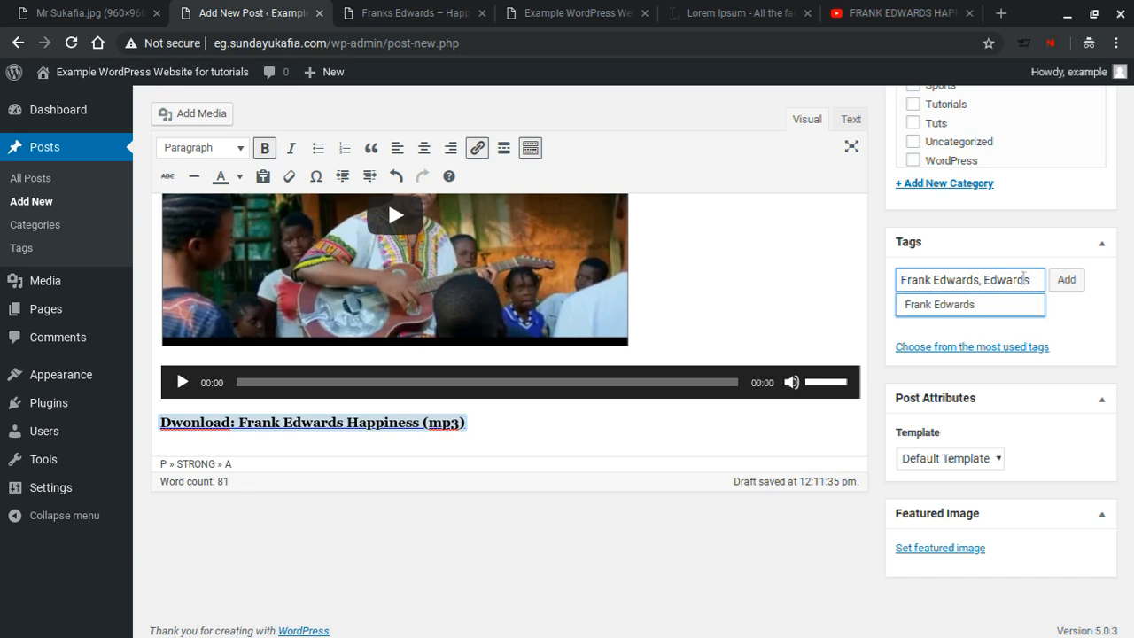
pyautogui.click(1065, 279)
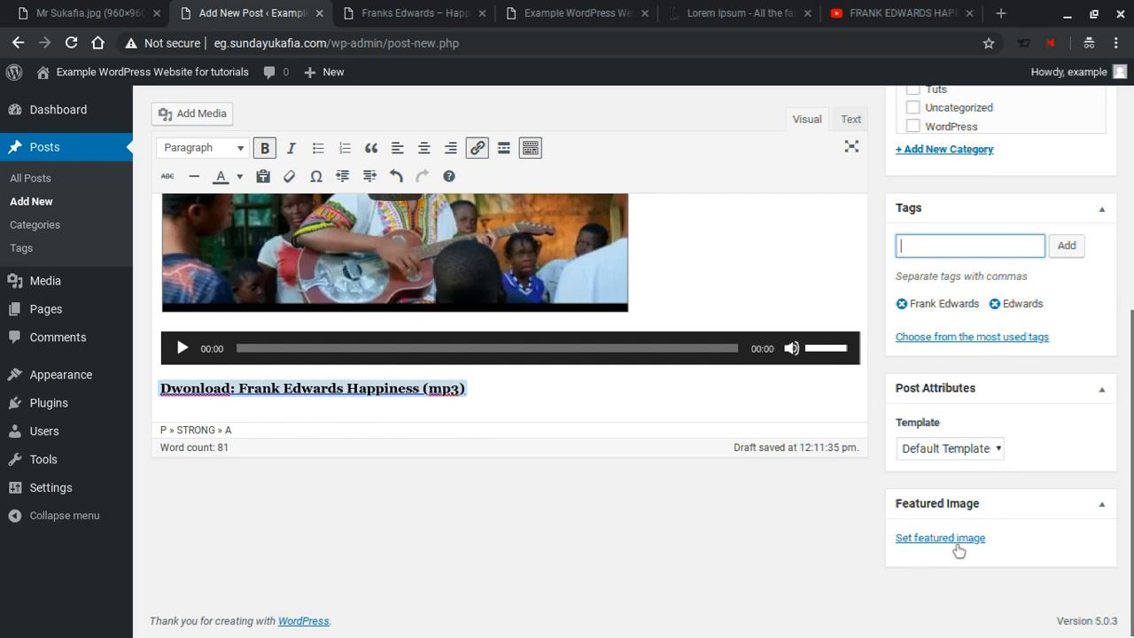
# - Upload frank-edwards-happiness-cover.jpg and set it as the post's featured image
pyautogui.click(940, 536)
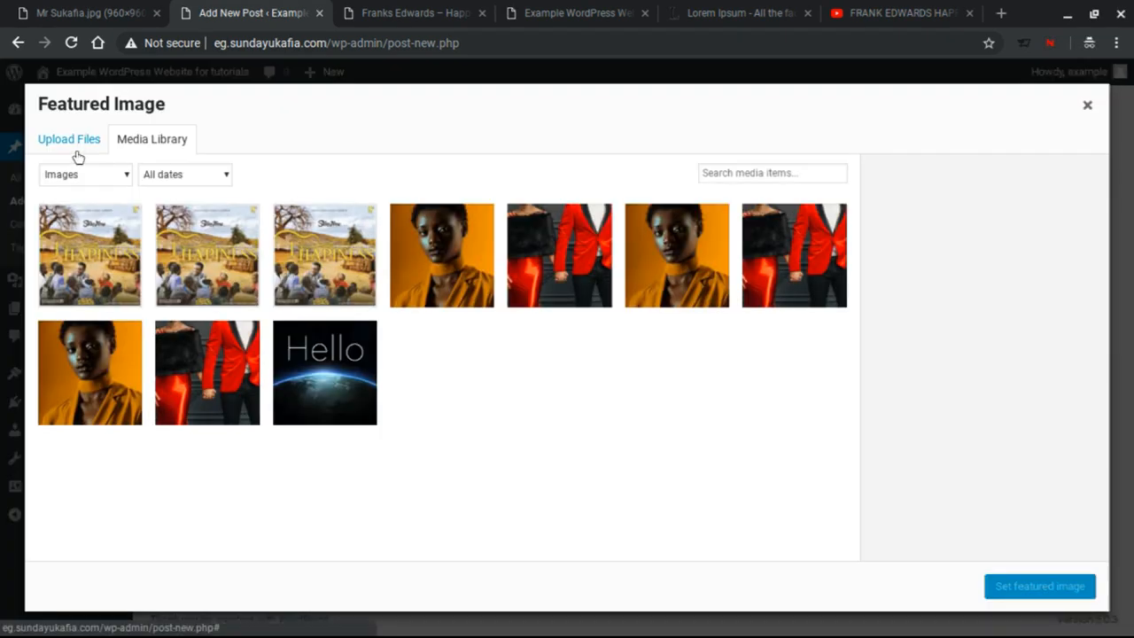
pyautogui.click(69, 139)
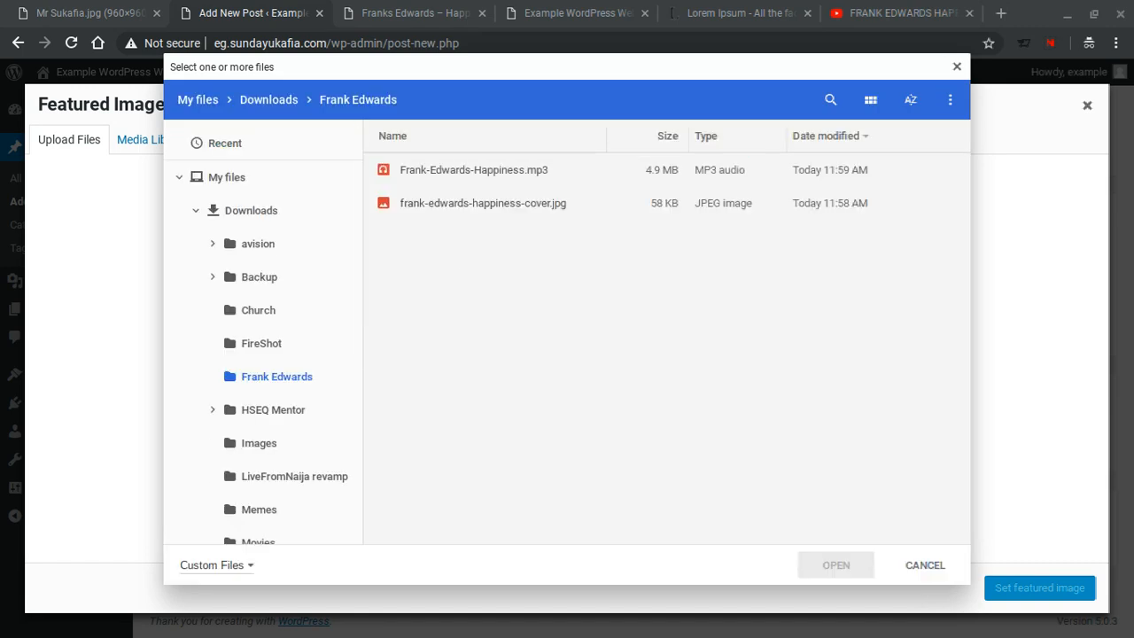
pyautogui.click(483, 202)
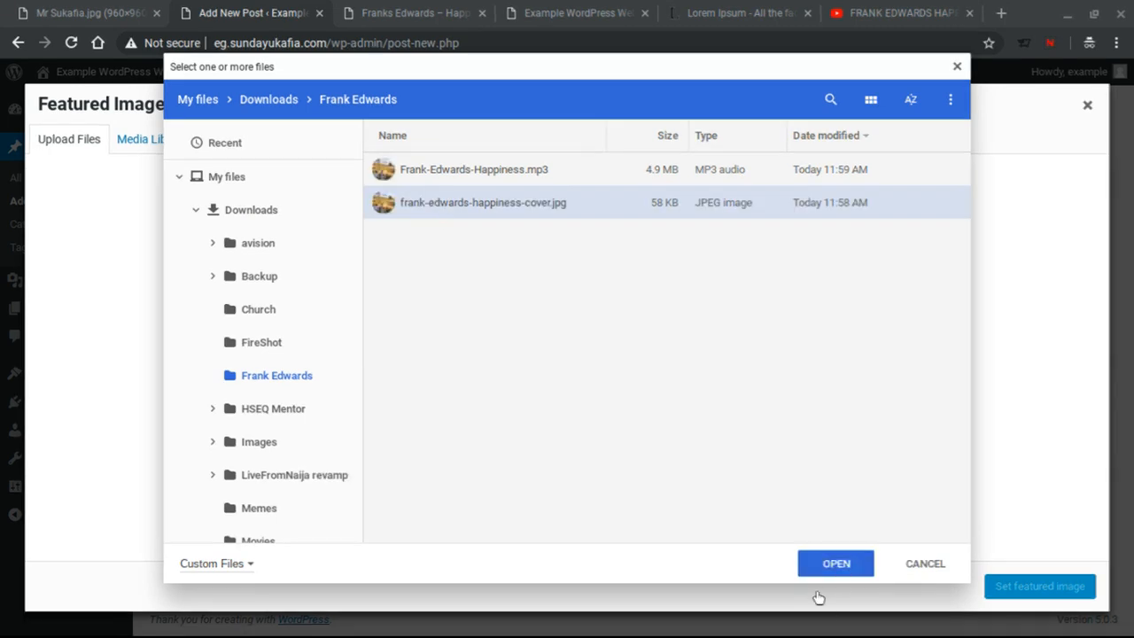
pyautogui.click(835, 562)
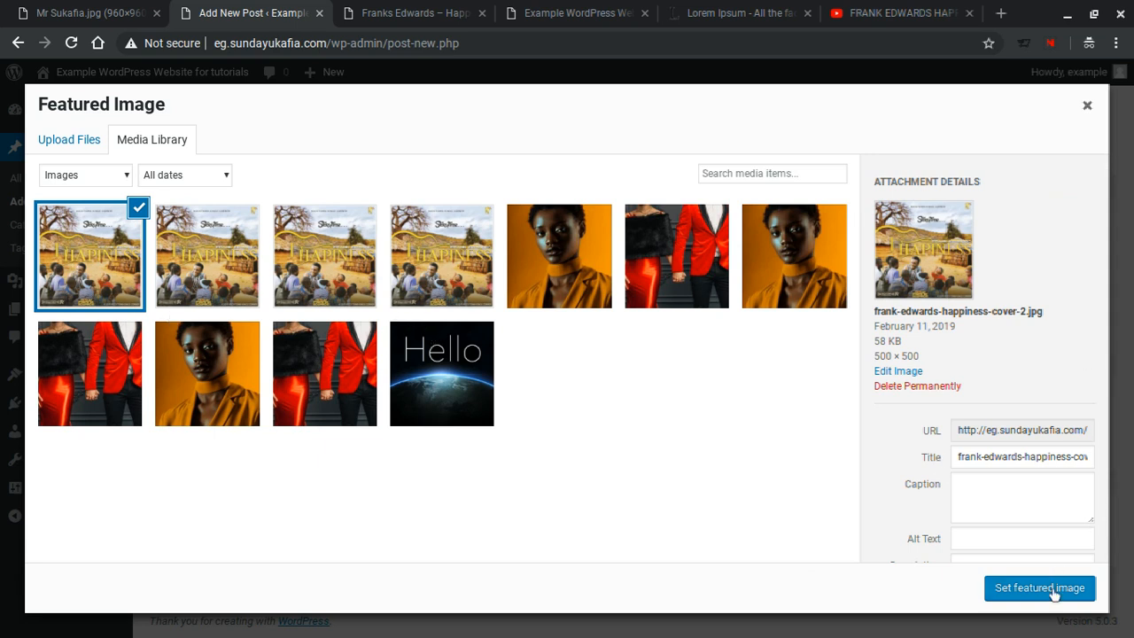
pyautogui.moveTo(1072, 592)
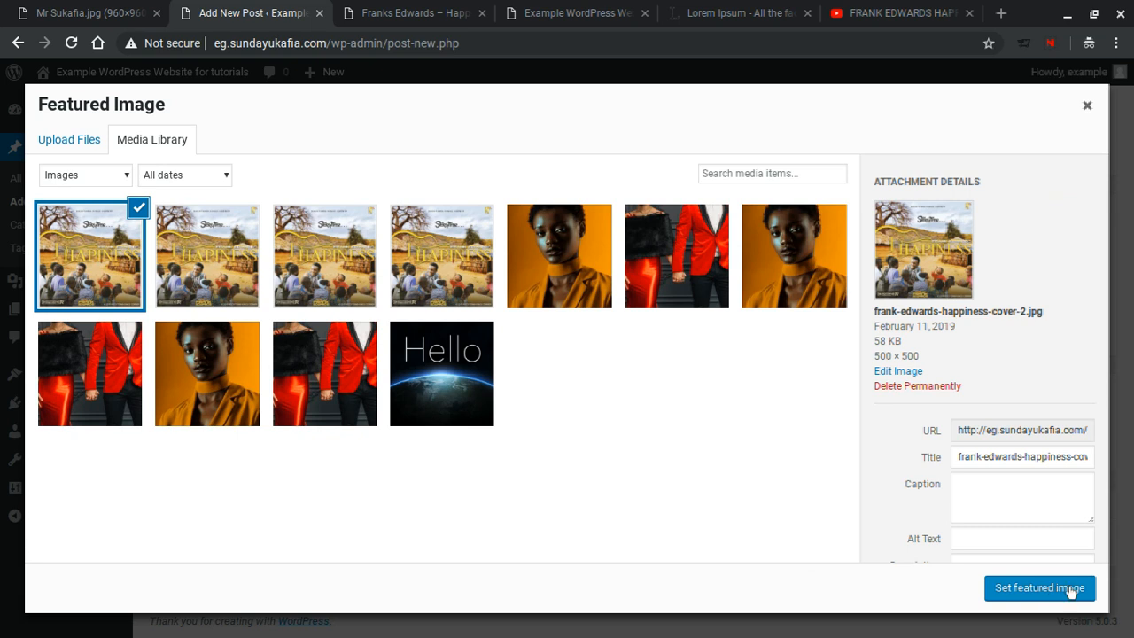
pyautogui.moveTo(1056, 594)
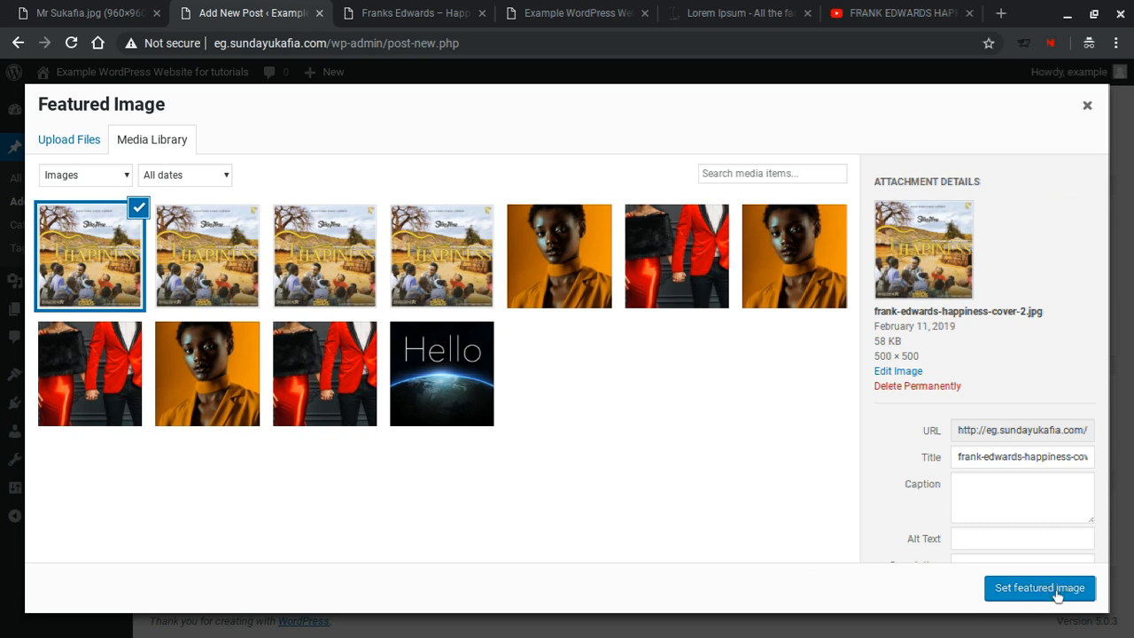
pyautogui.click(1039, 588)
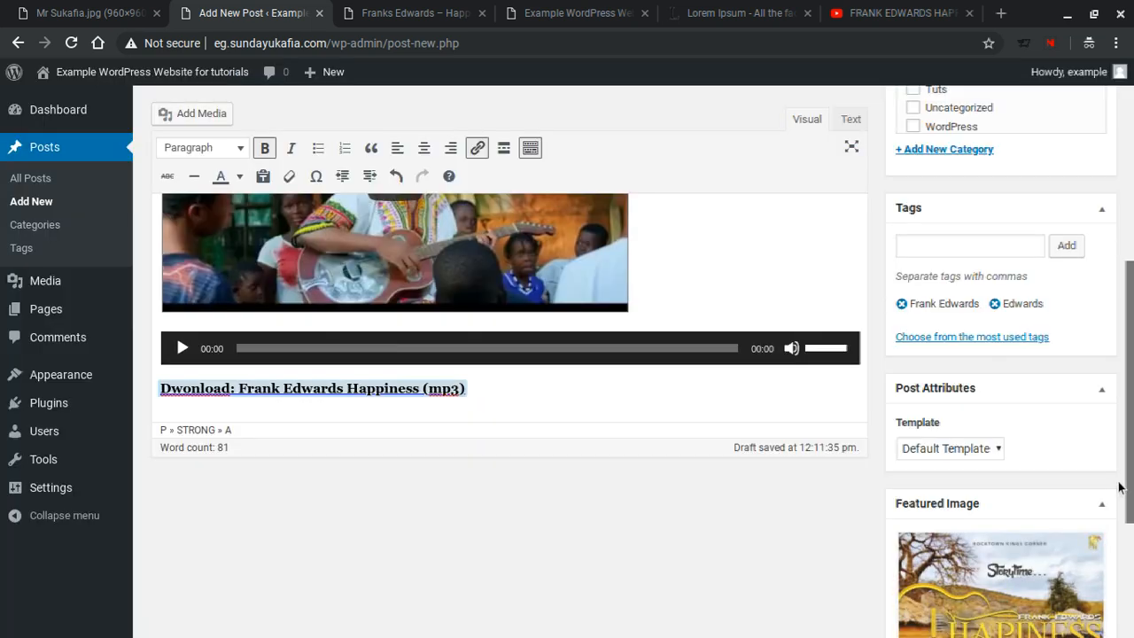
# - Publish the 'Franks Edwards - Happiness' post and switch to the site's front-page tab
pyautogui.scroll(-3)
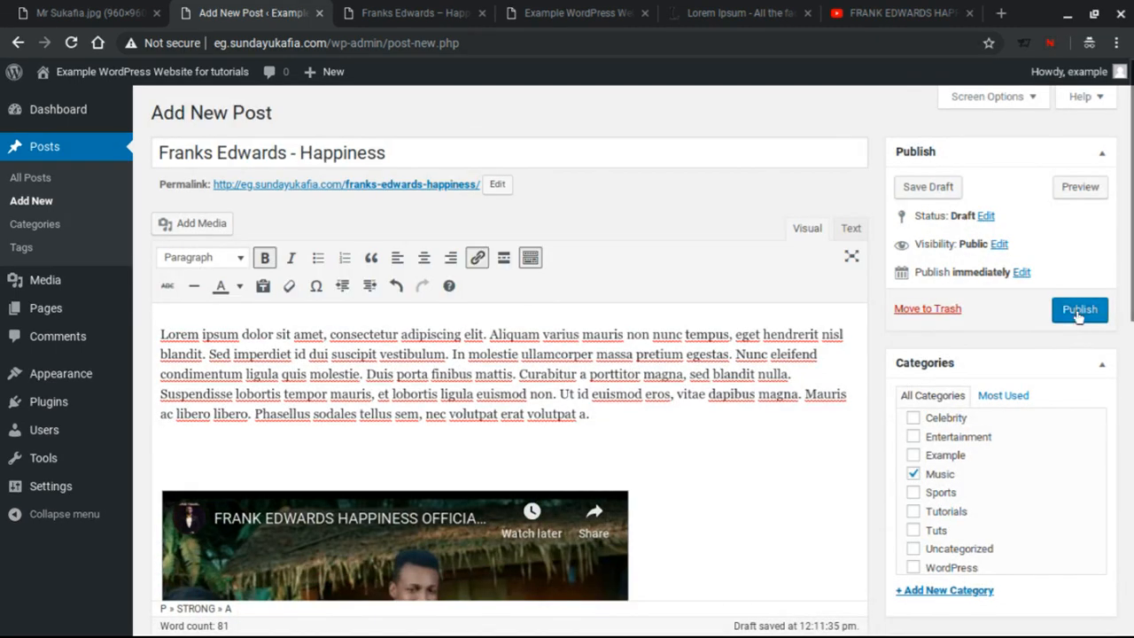
pyautogui.click(1079, 309)
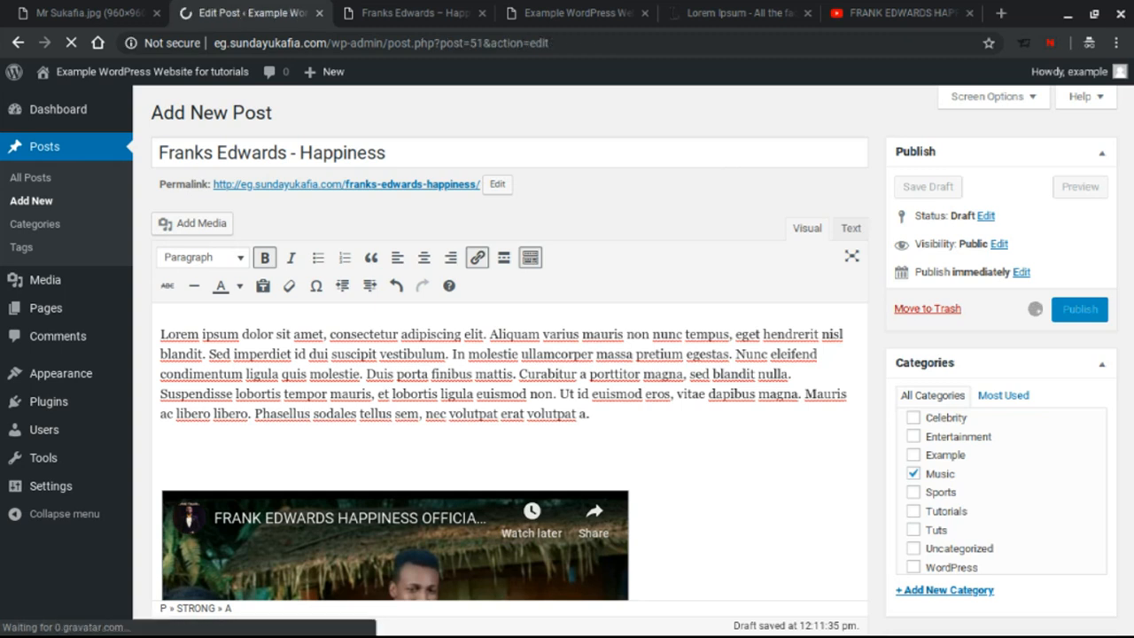
pyautogui.click(1079, 309)
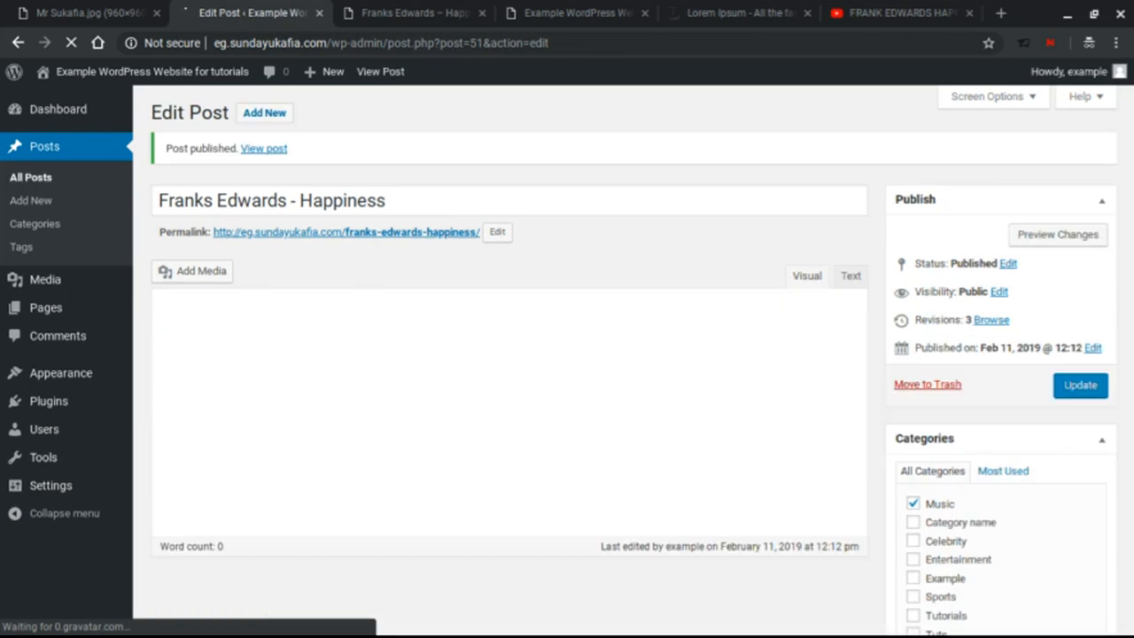
pyautogui.click(575, 12)
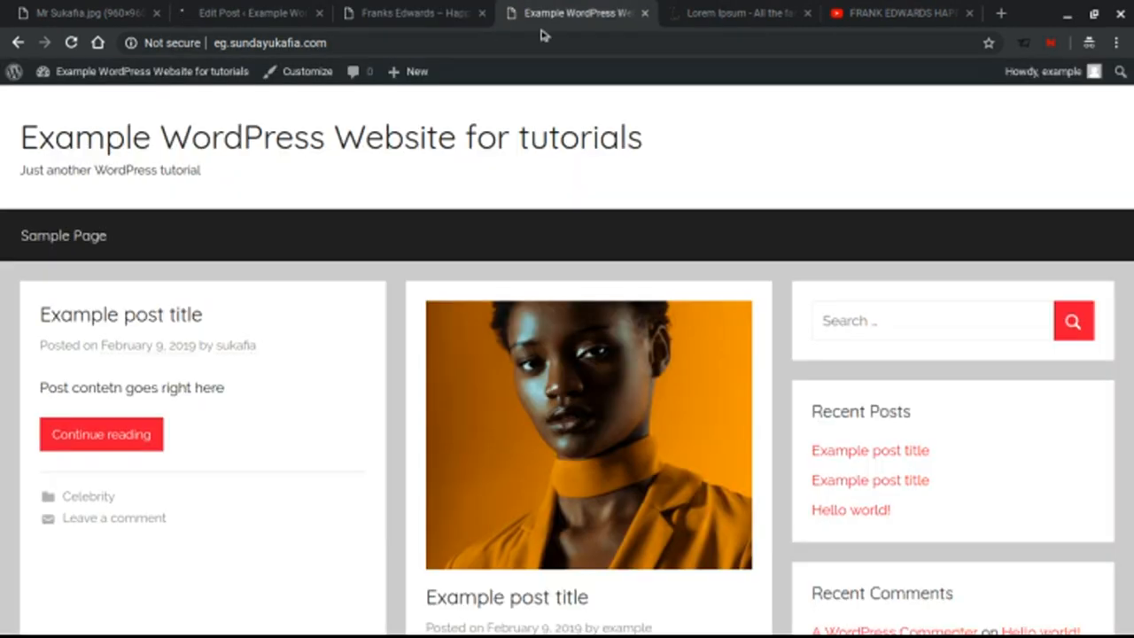
# - Reload the homepage to confirm the new post appears with its cover image, then return to the editor
pyautogui.click(233, 137)
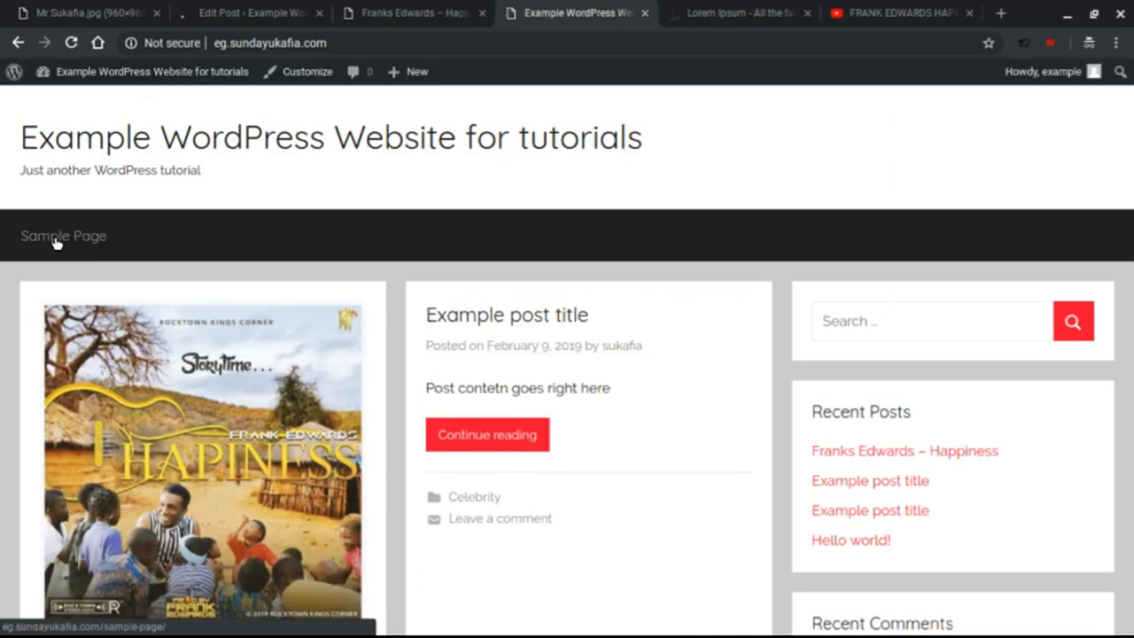
pyautogui.scroll(-3)
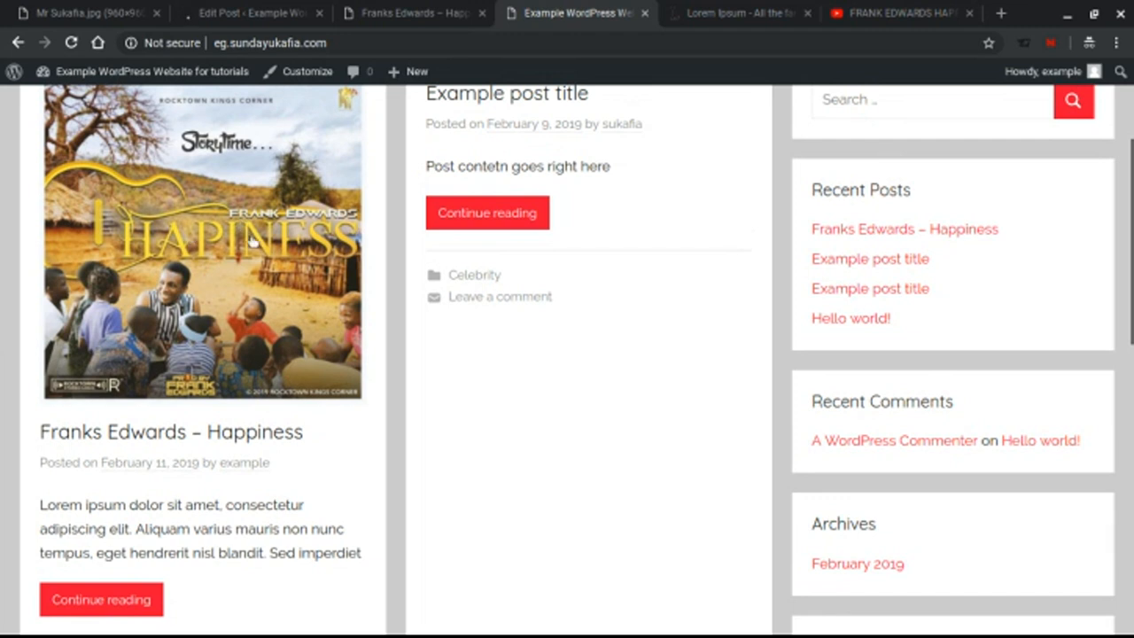
pyautogui.moveTo(171, 431)
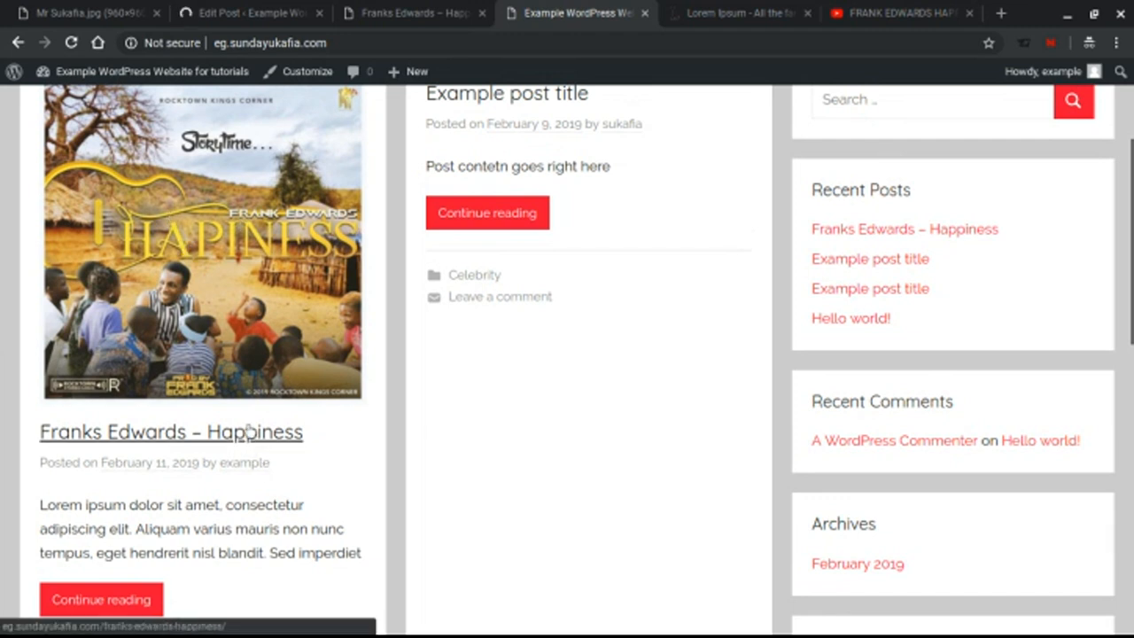
pyautogui.scroll(-3)
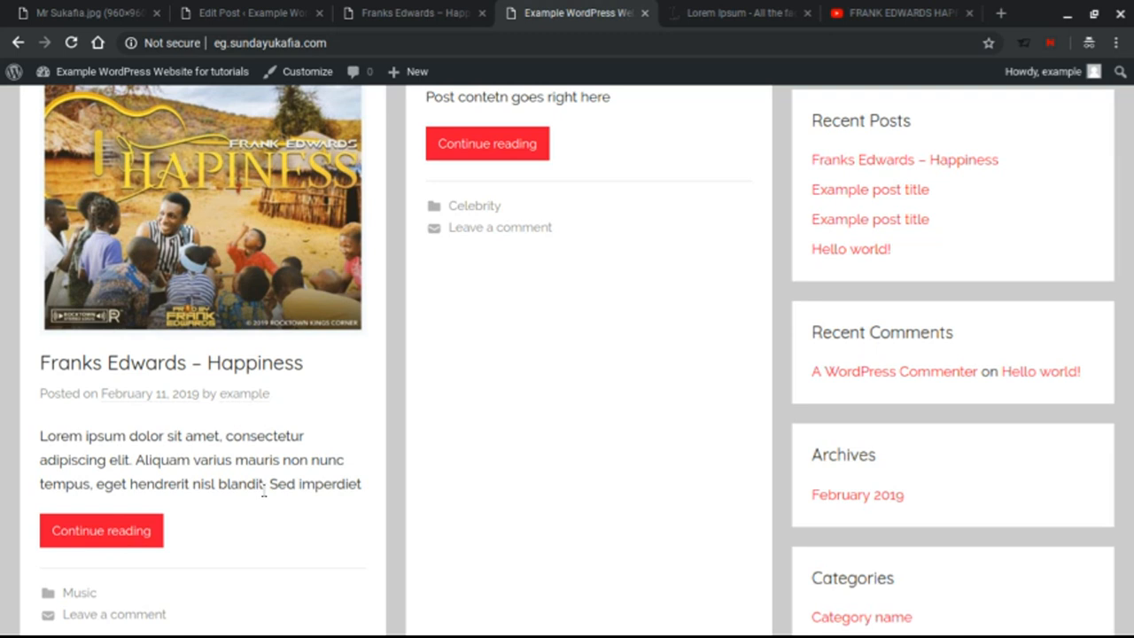
pyautogui.scroll(-3)
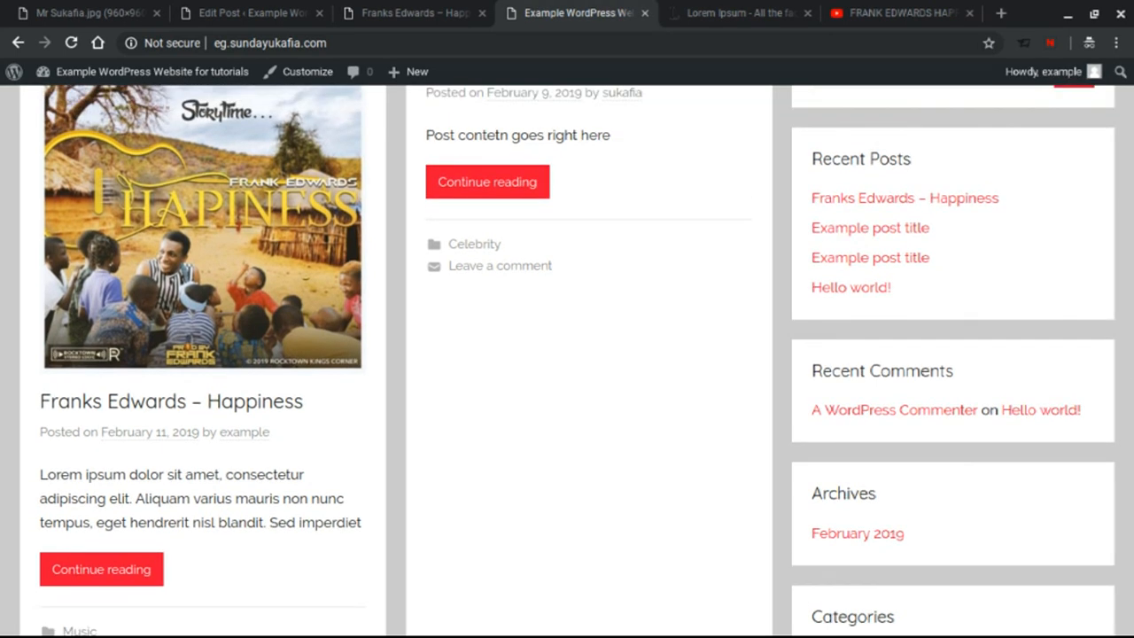
pyautogui.scroll(3)
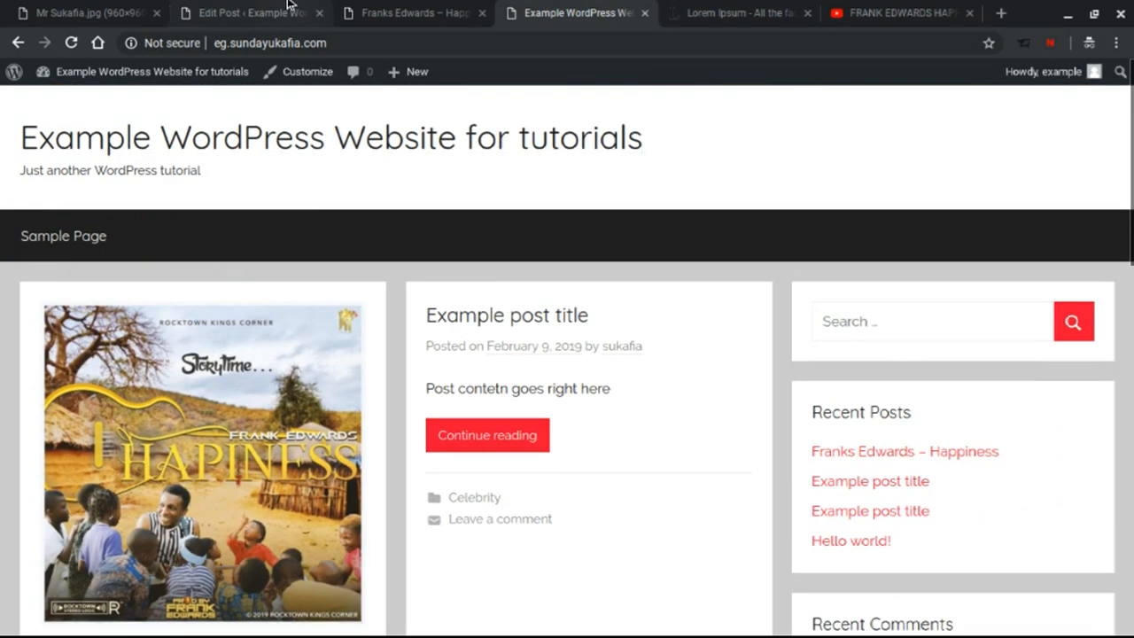
pyautogui.click(248, 12)
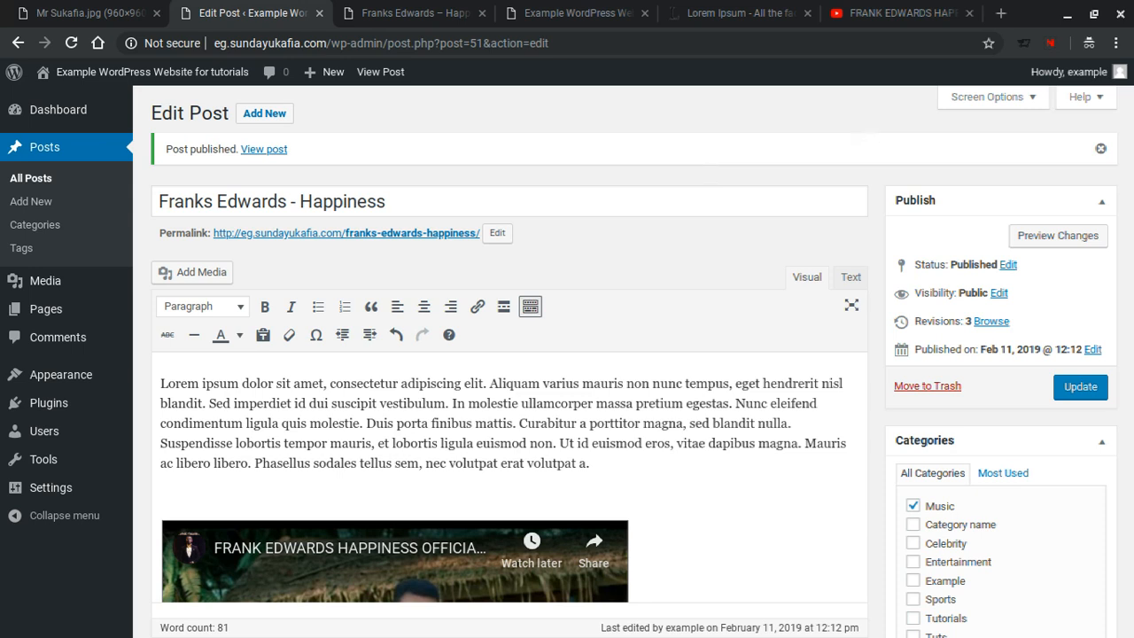
pyautogui.moveTo(1050, 43)
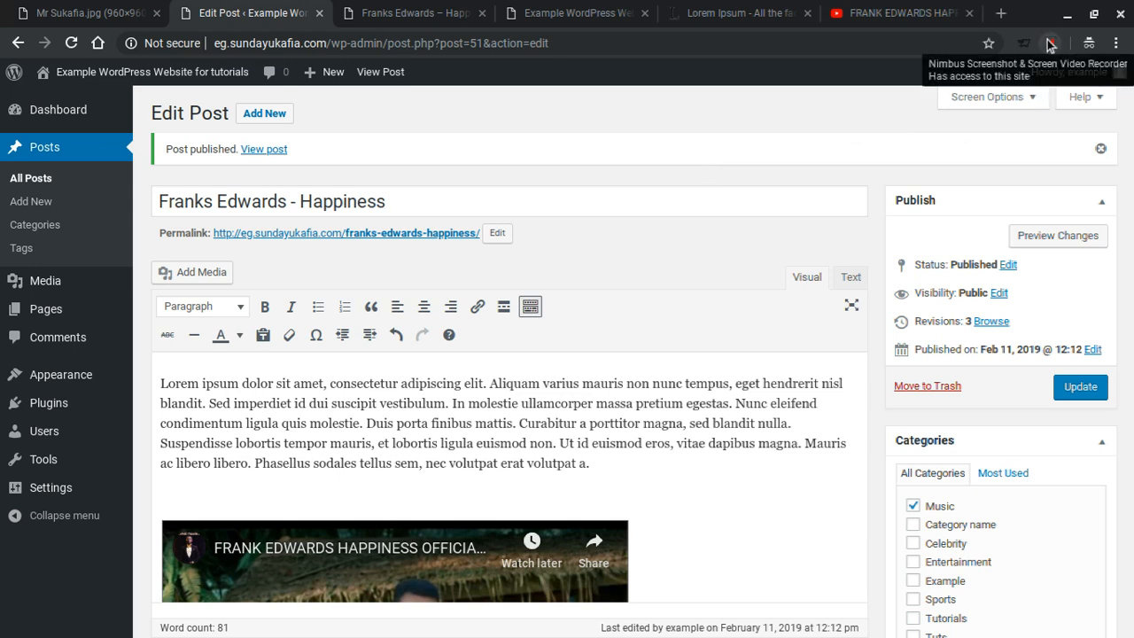
pyautogui.click(1049, 42)
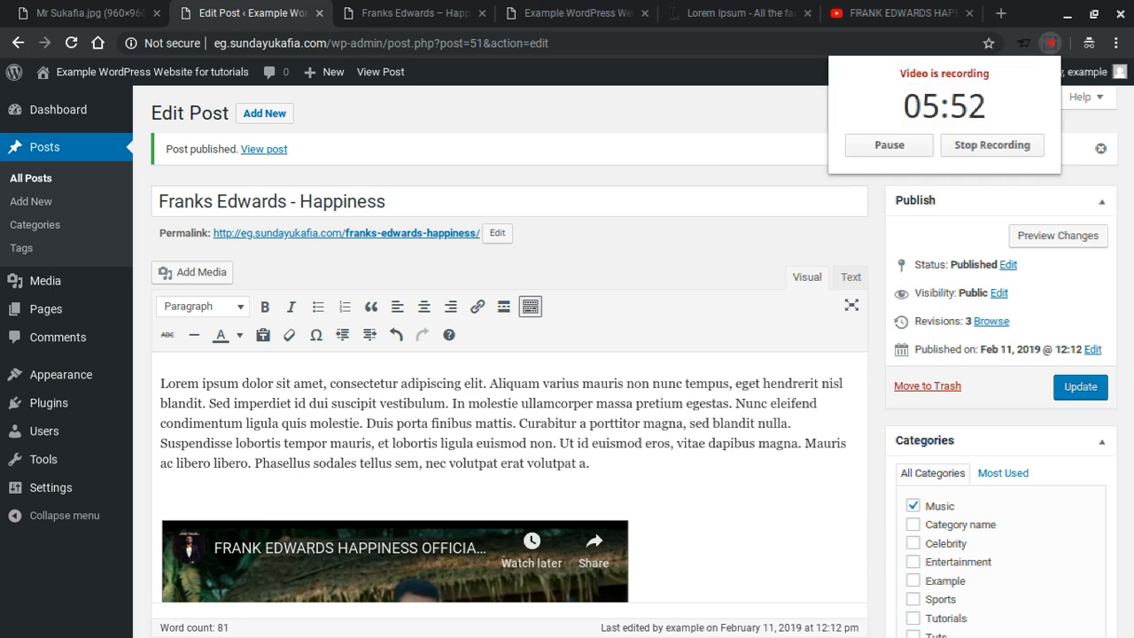